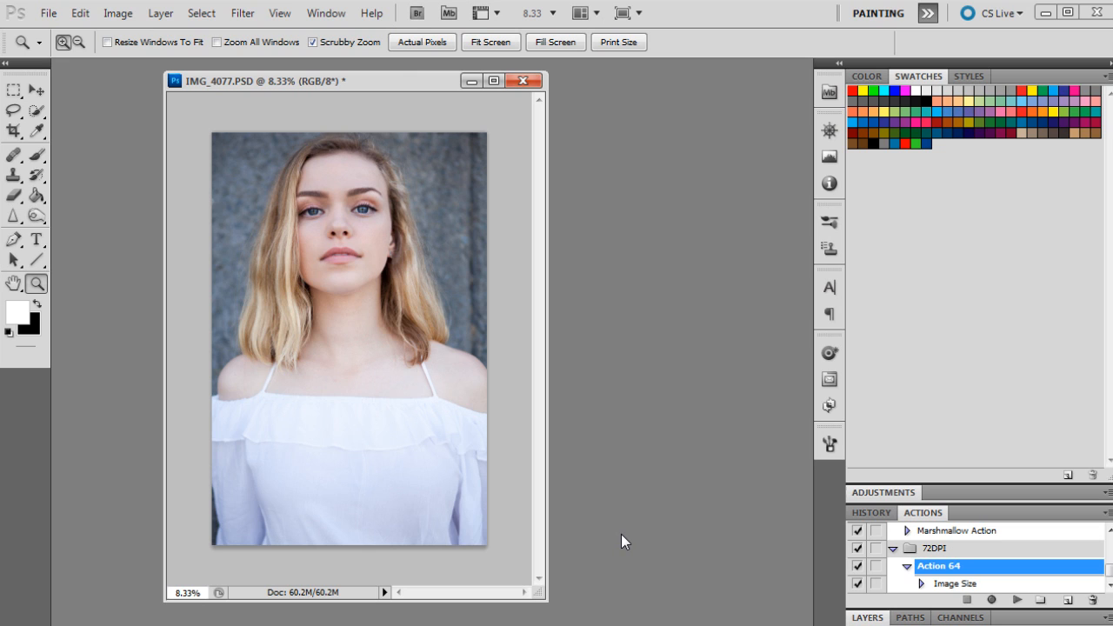
mouse_move(636, 546)
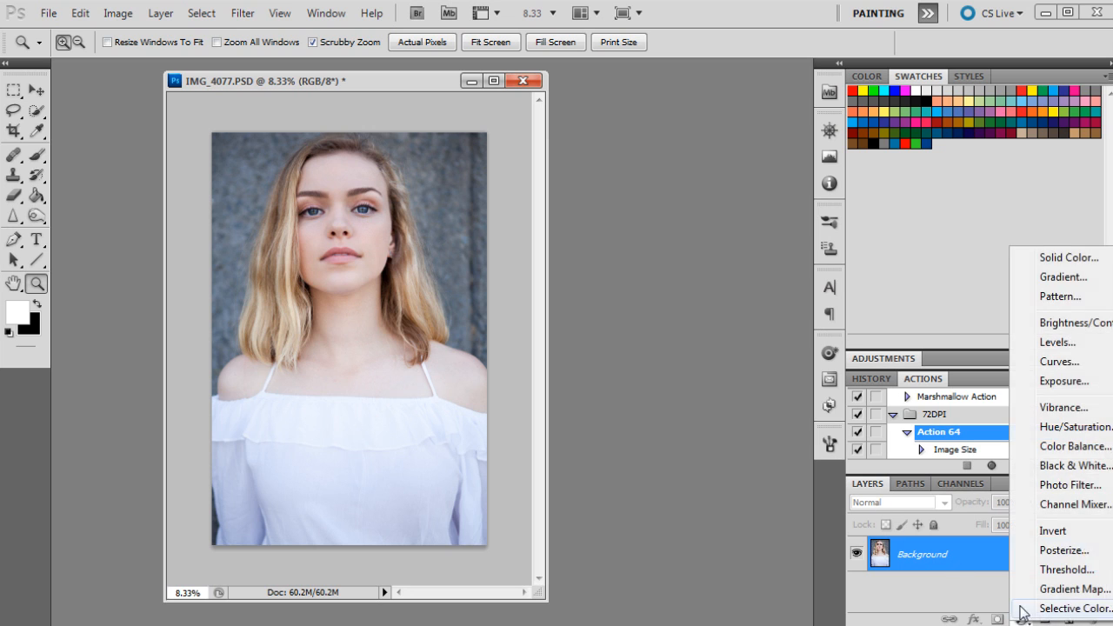
mouse_move(1047, 360)
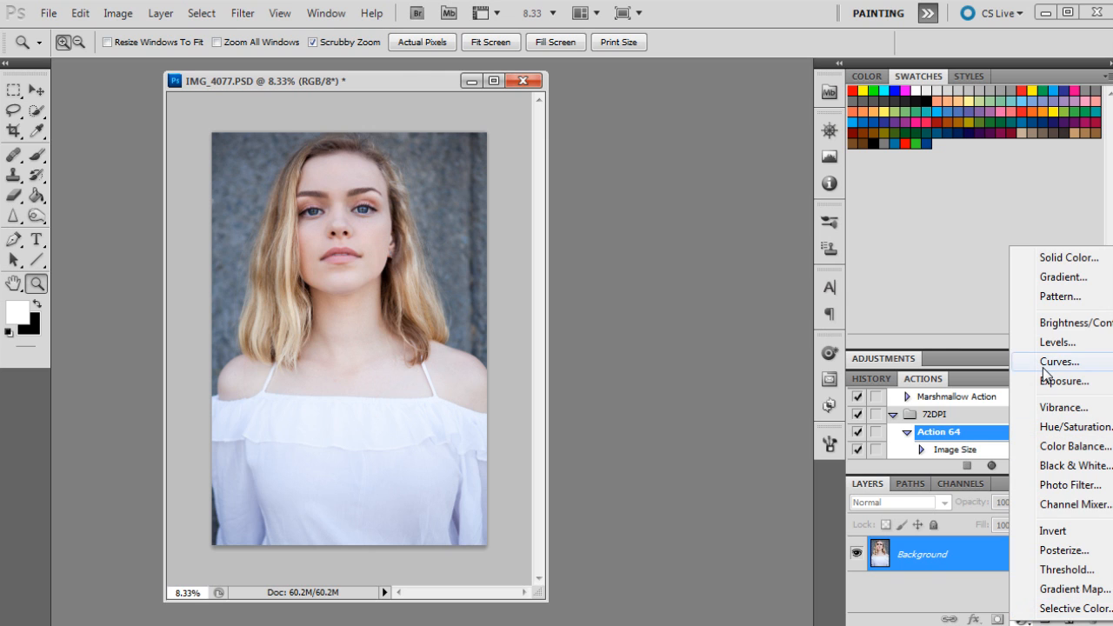
Step: Add a Curves adjustment layer and pull the shadow point down with a midtone anchor
left_click(1059, 360)
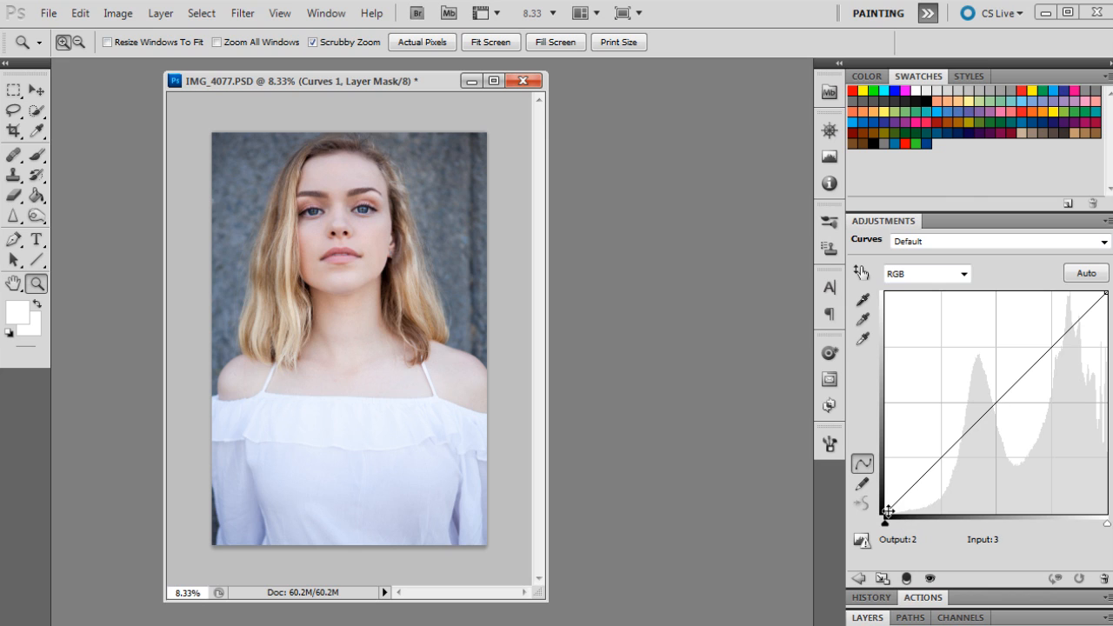
left_click_drag(888, 512, 886, 512)
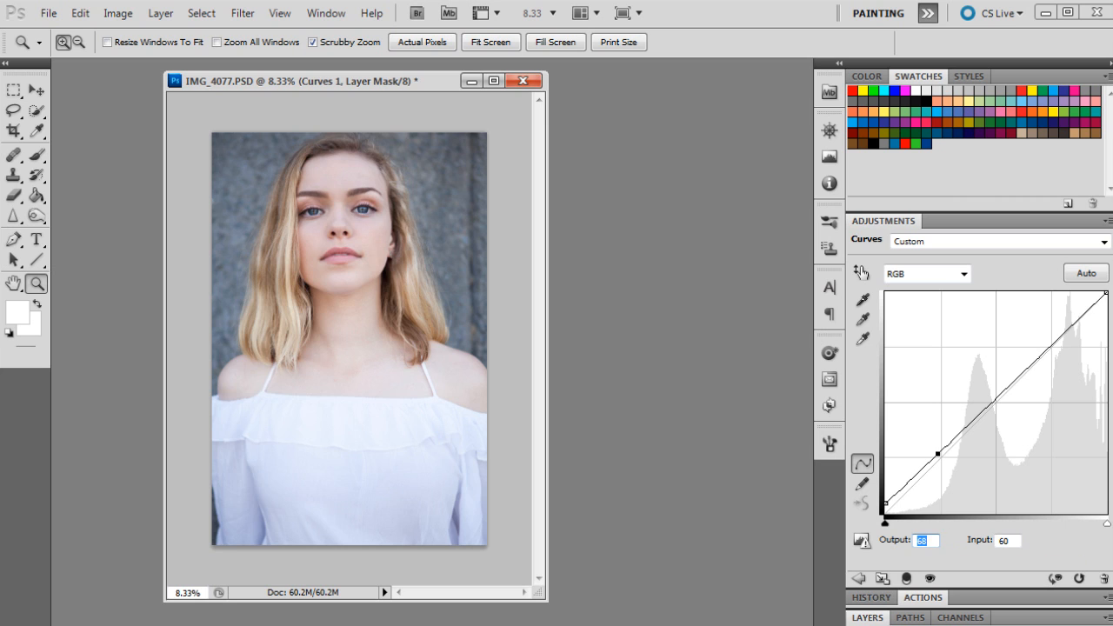
left_click_drag(939, 452, 939, 480)
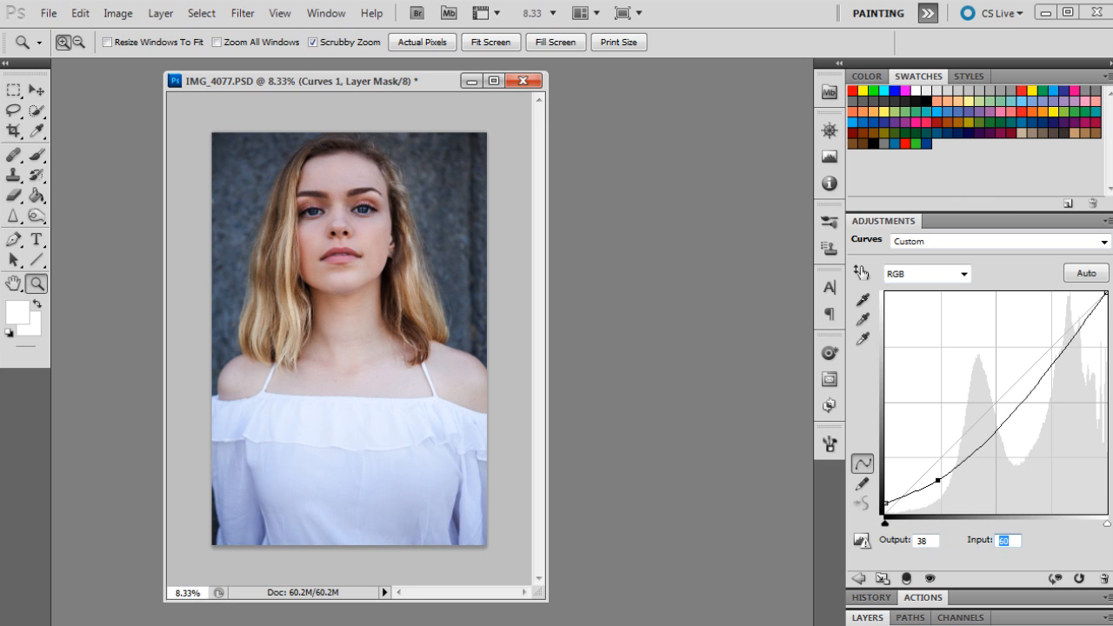
left_click_drag(938, 480, 981, 423)
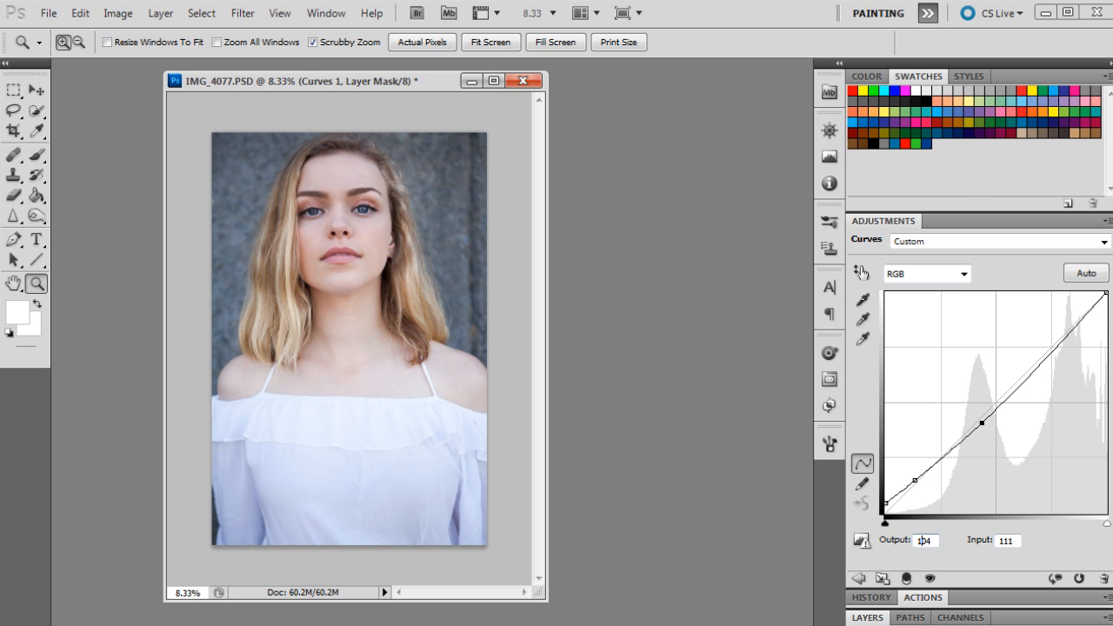
left_click_drag(981, 425, 981, 405)
type("115")
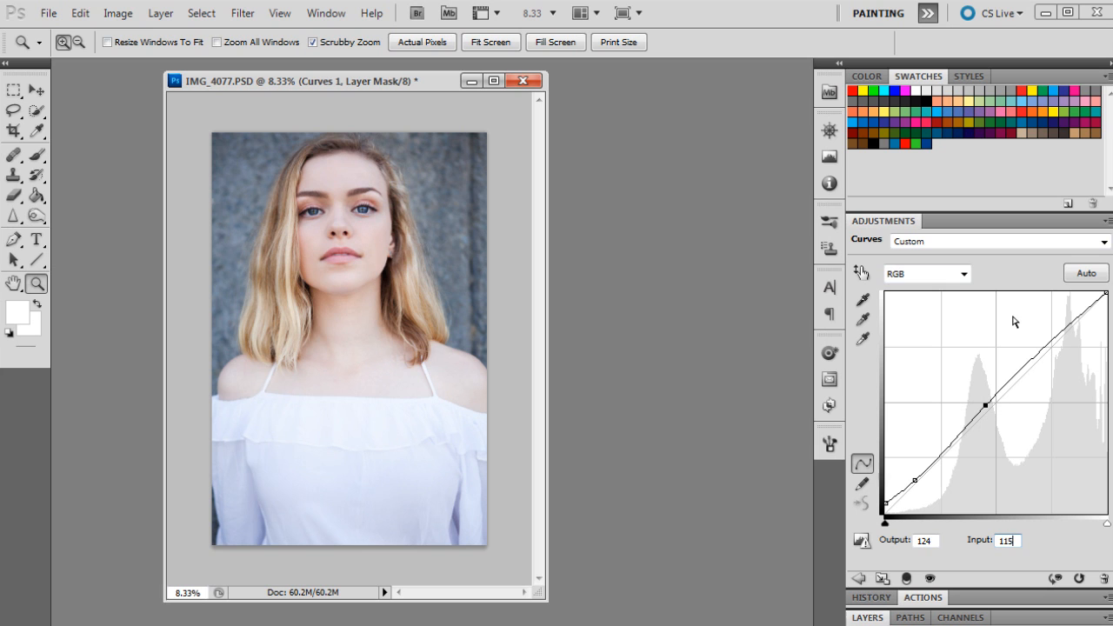
mouse_move(1043, 349)
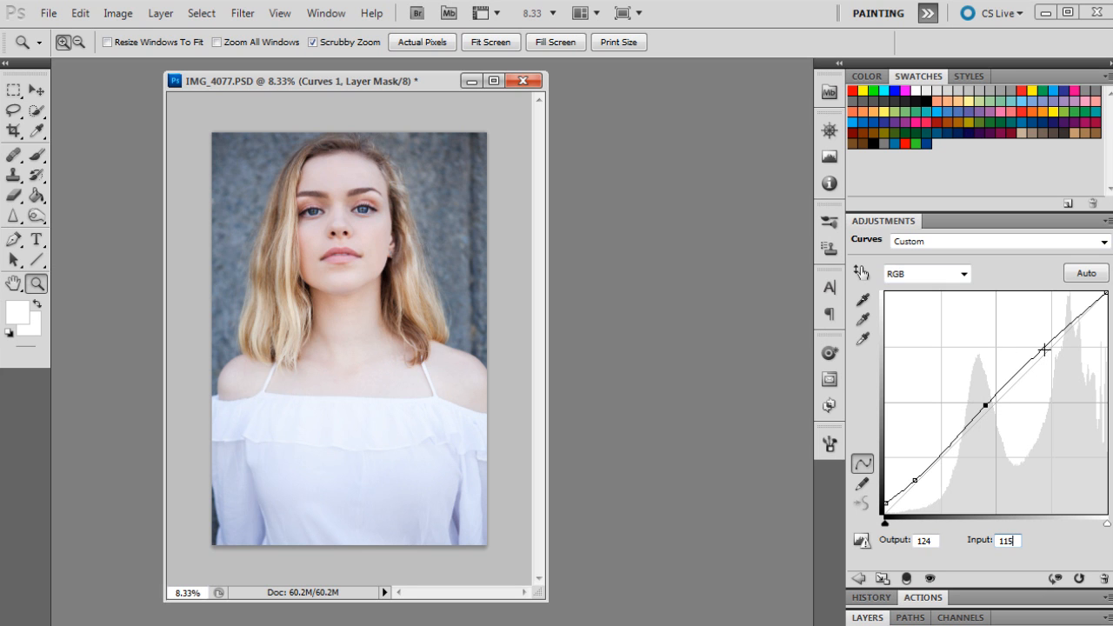
Step: Lift the highlight point to complete a gentle contrast S-curve
left_click_drag(1044, 350, 1044, 322)
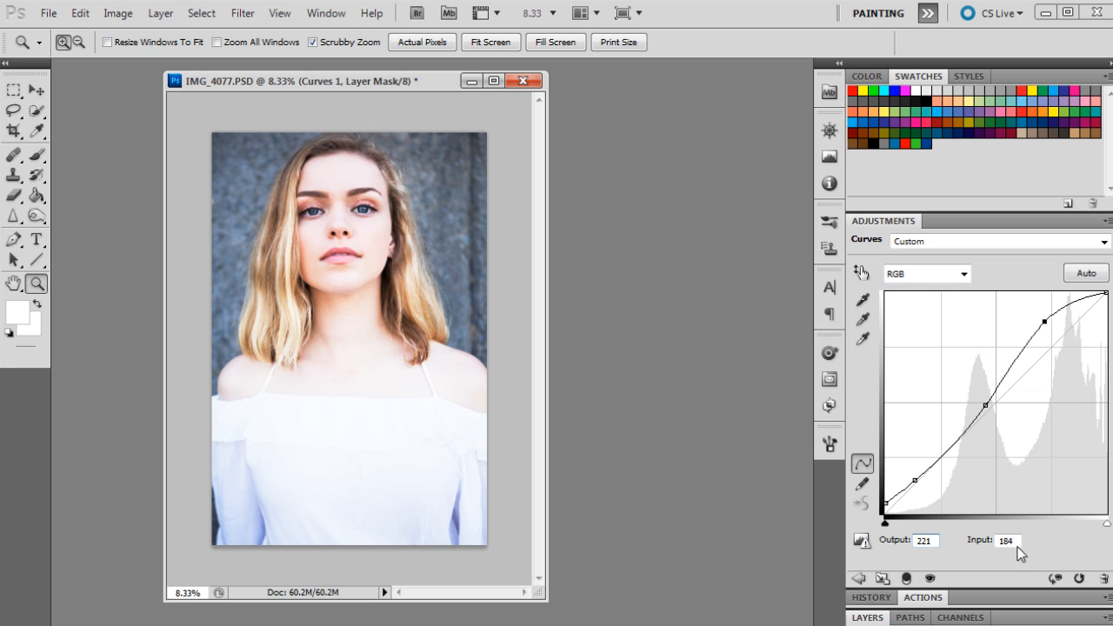
left_click_drag(1044, 322, 1070, 322)
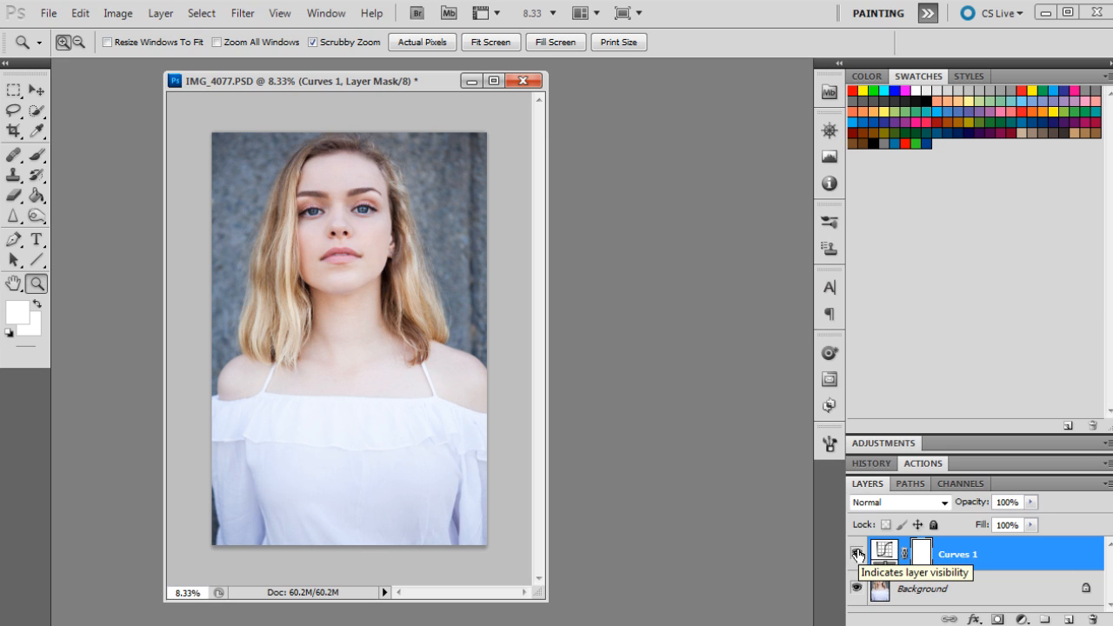
mouse_move(857, 553)
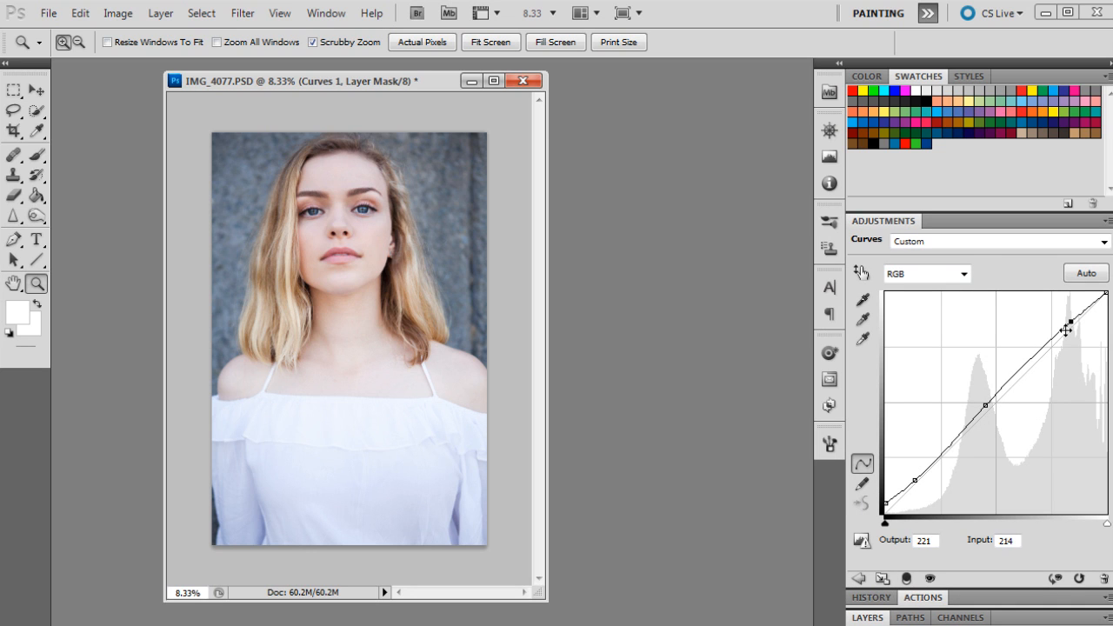
left_click_drag(1068, 328, 1071, 321)
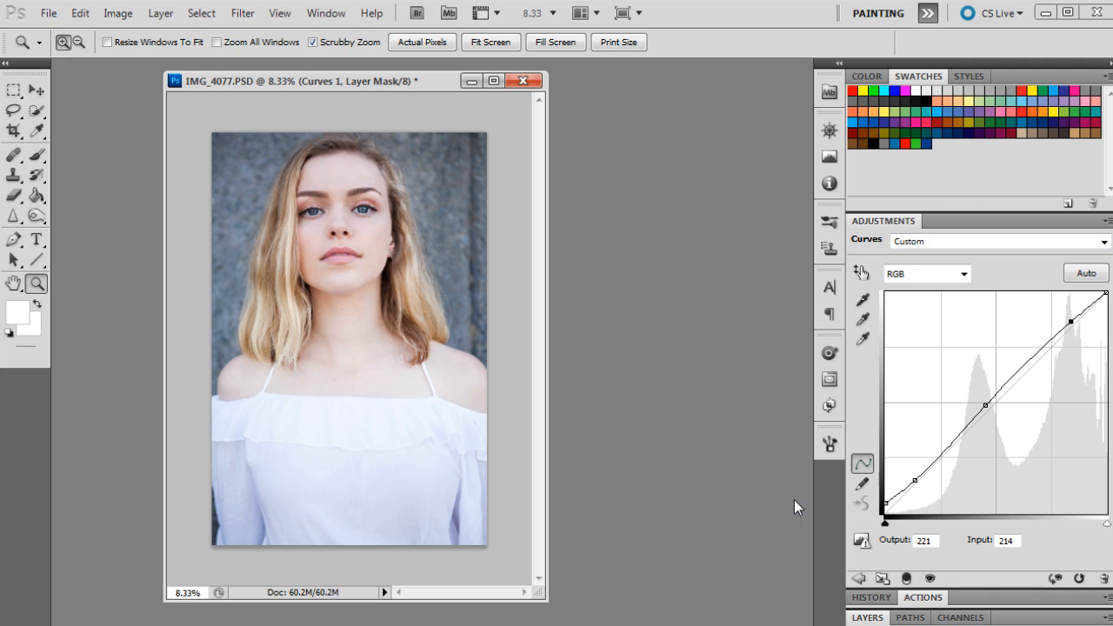
mouse_move(899, 438)
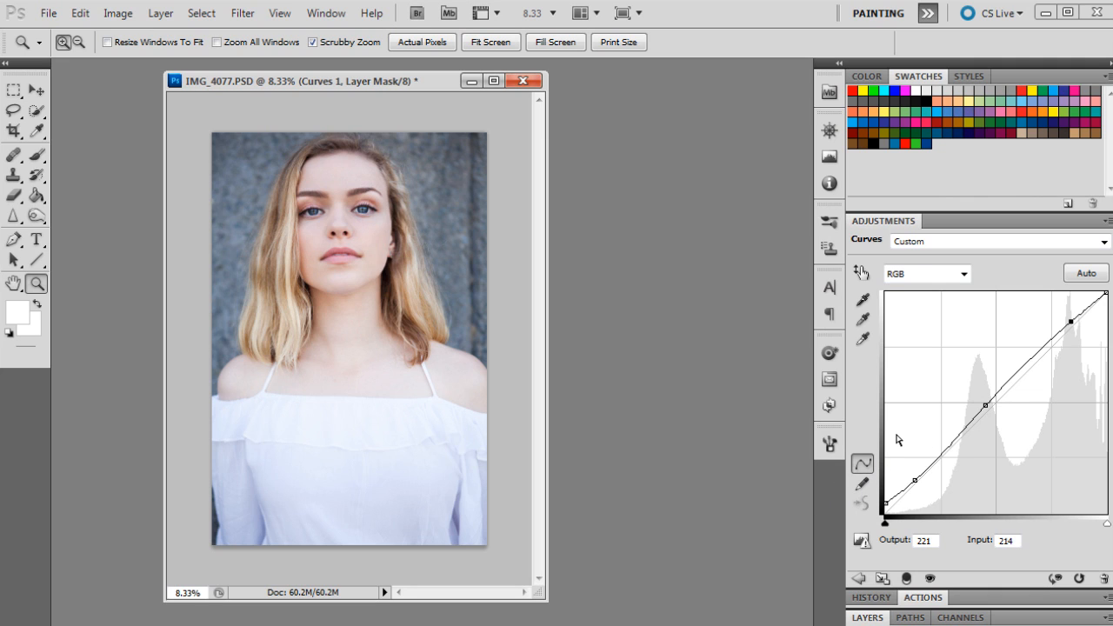
mouse_move(952, 494)
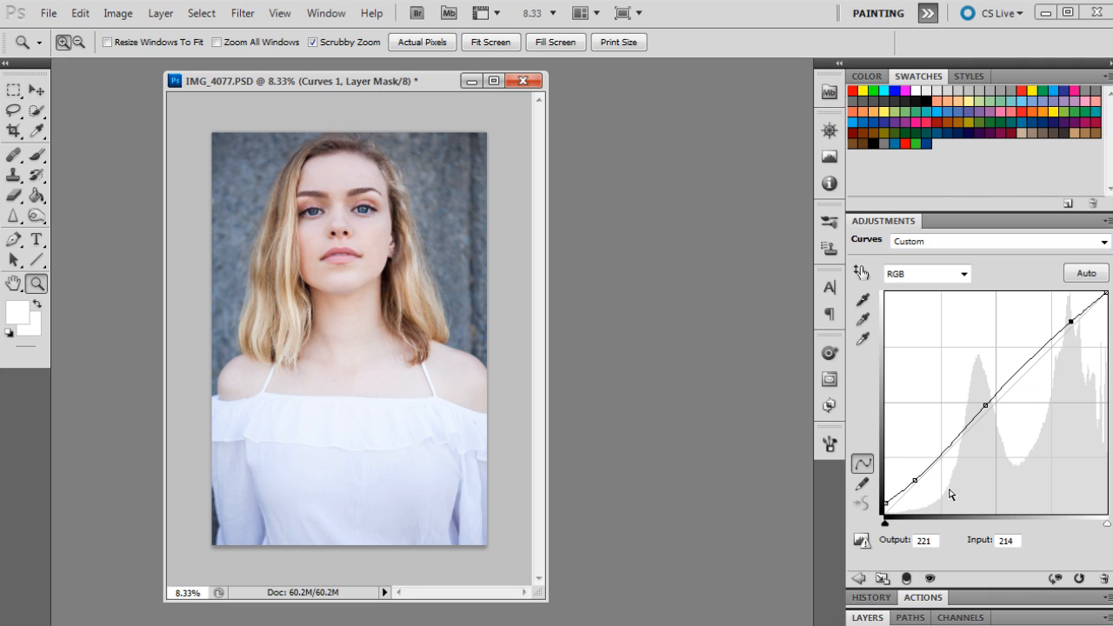
mouse_move(885, 486)
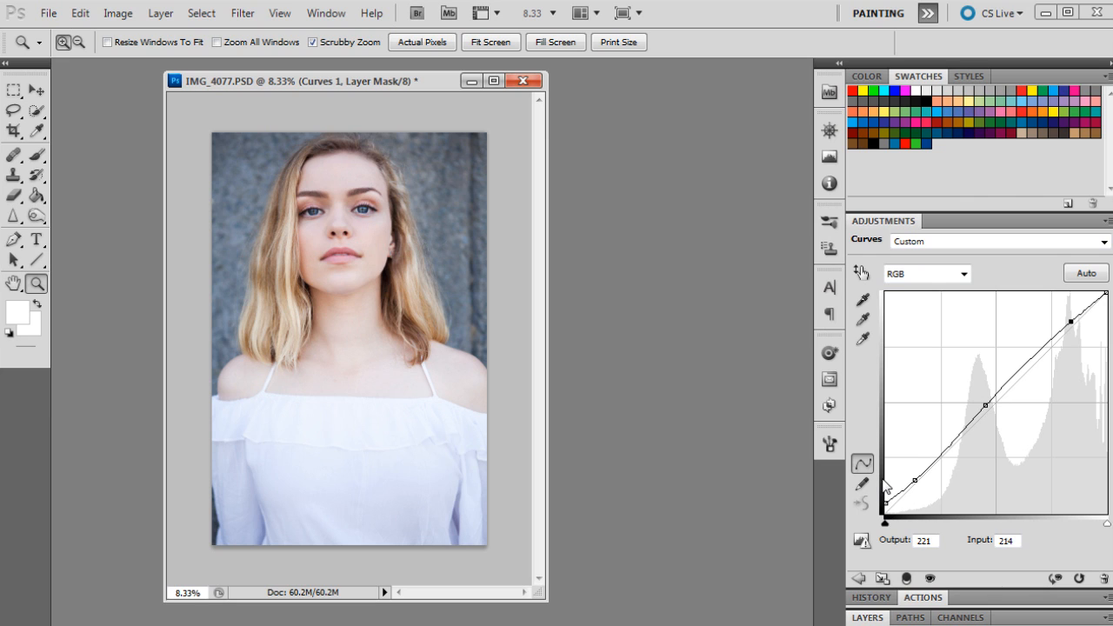
mouse_move(886, 487)
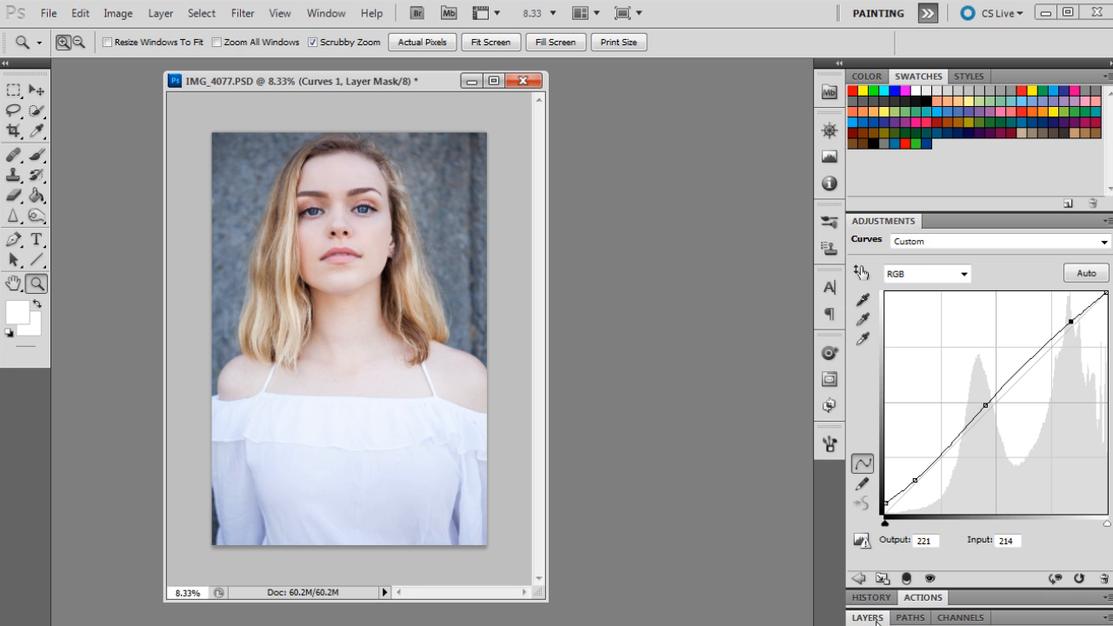
Step: Add a Solid Color fill layer in a muted dusty pink
left_click(866, 617)
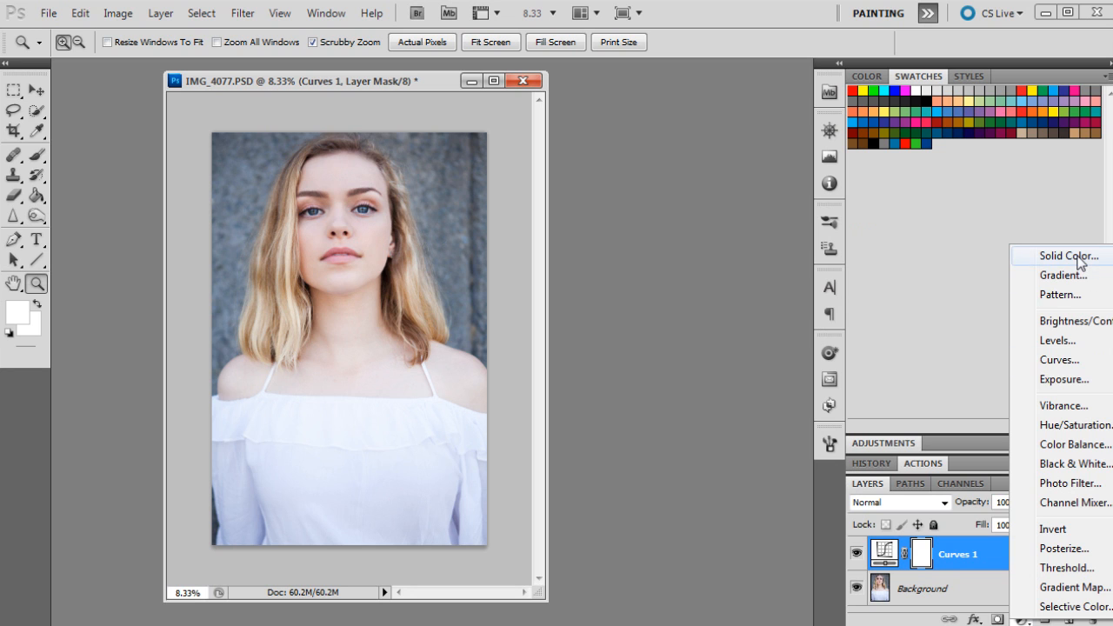
left_click(1068, 254)
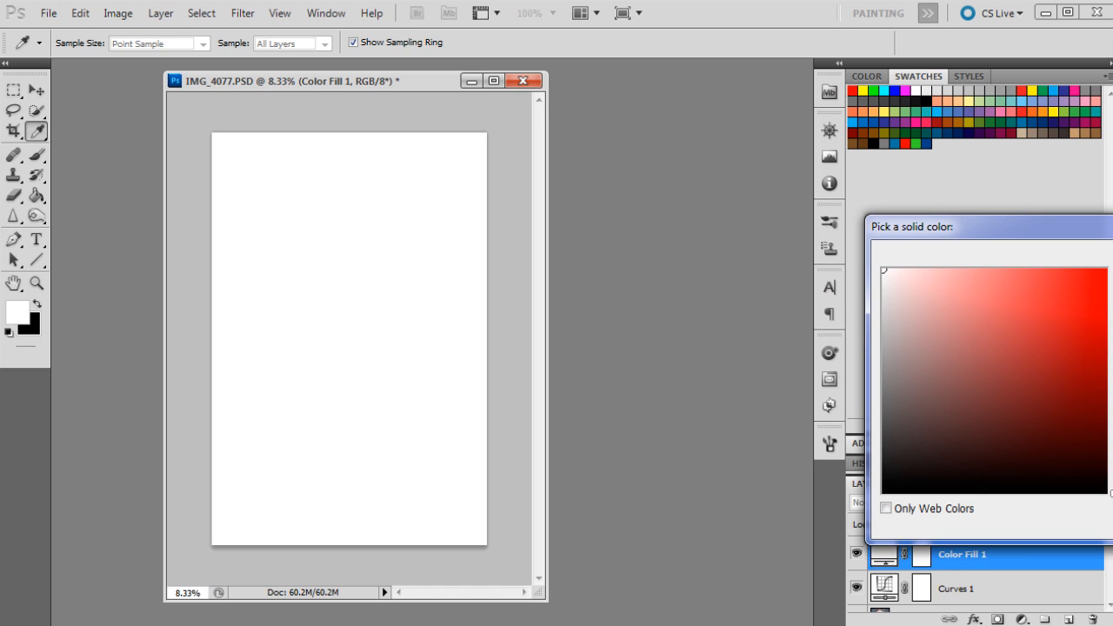
left_click(1106, 459)
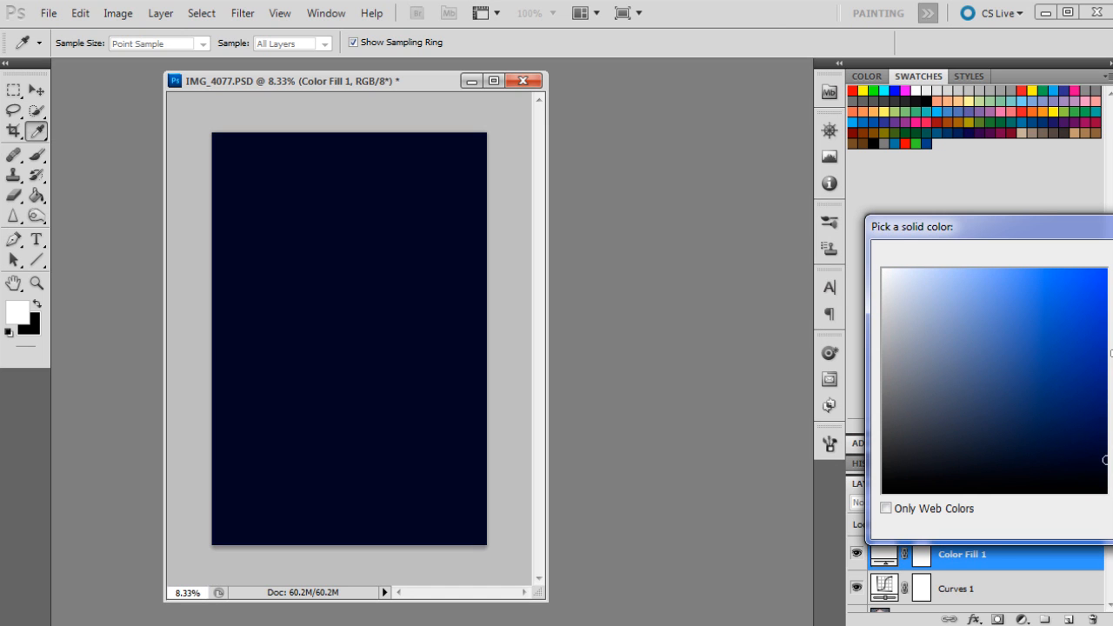
left_click(1097, 279)
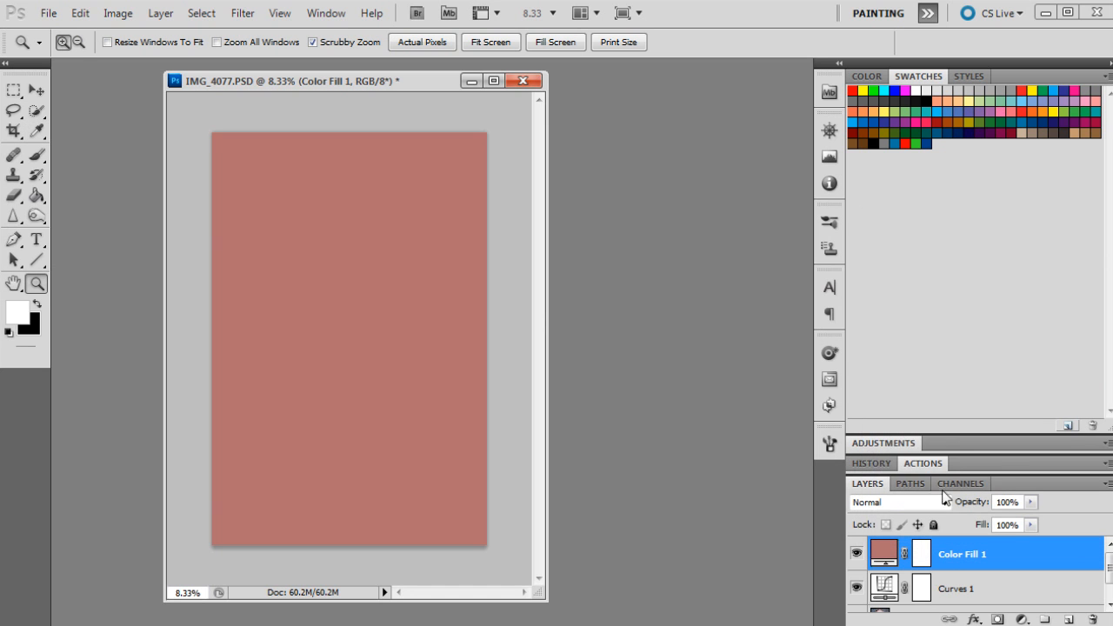
Step: Blend the pink fill with Lighten at 28% opacity and compare it on and off
left_click(895, 501)
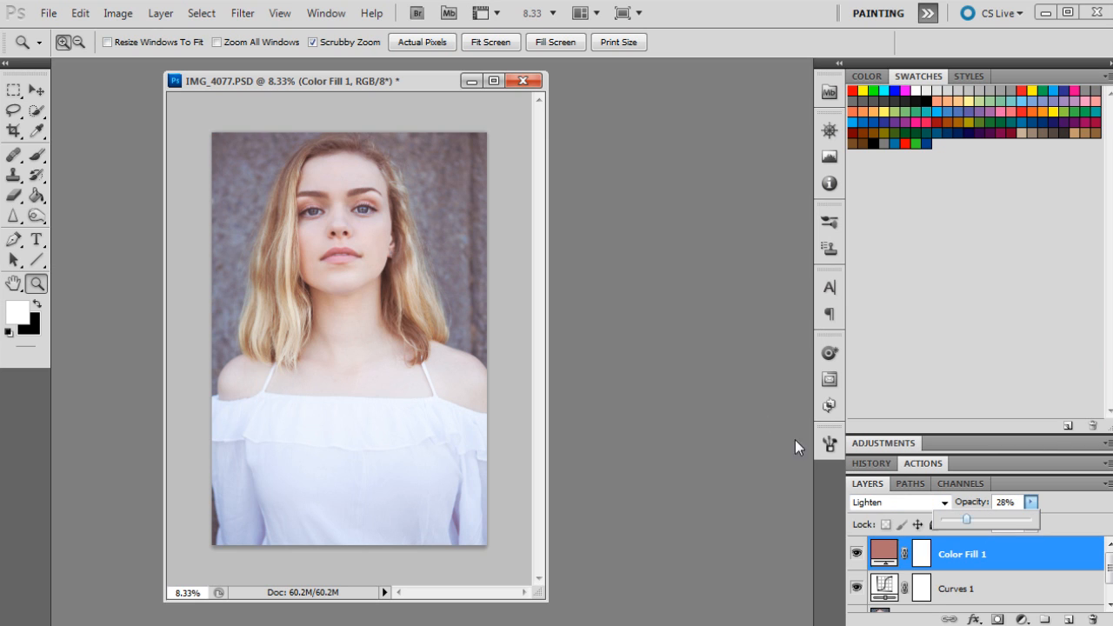
left_click(855, 553)
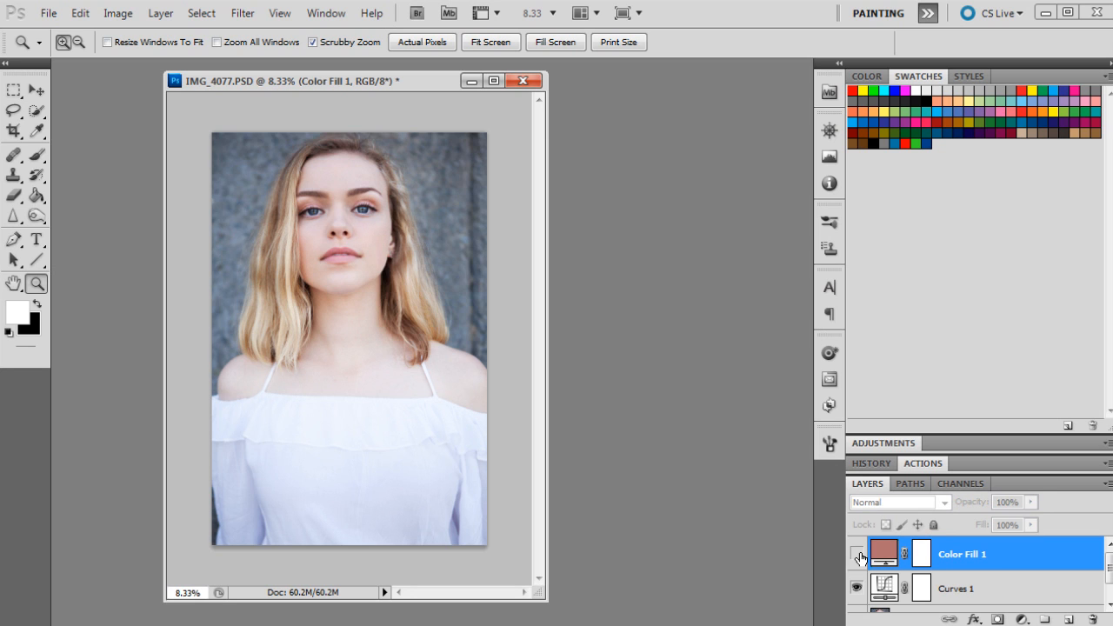
left_click(856, 553)
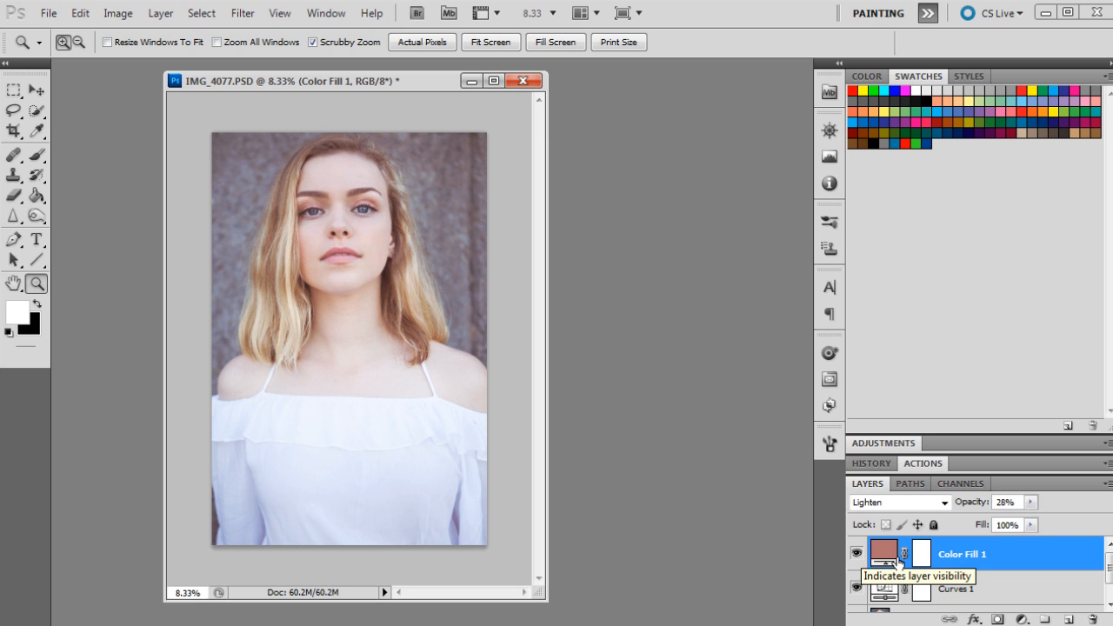
mouse_move(1005, 617)
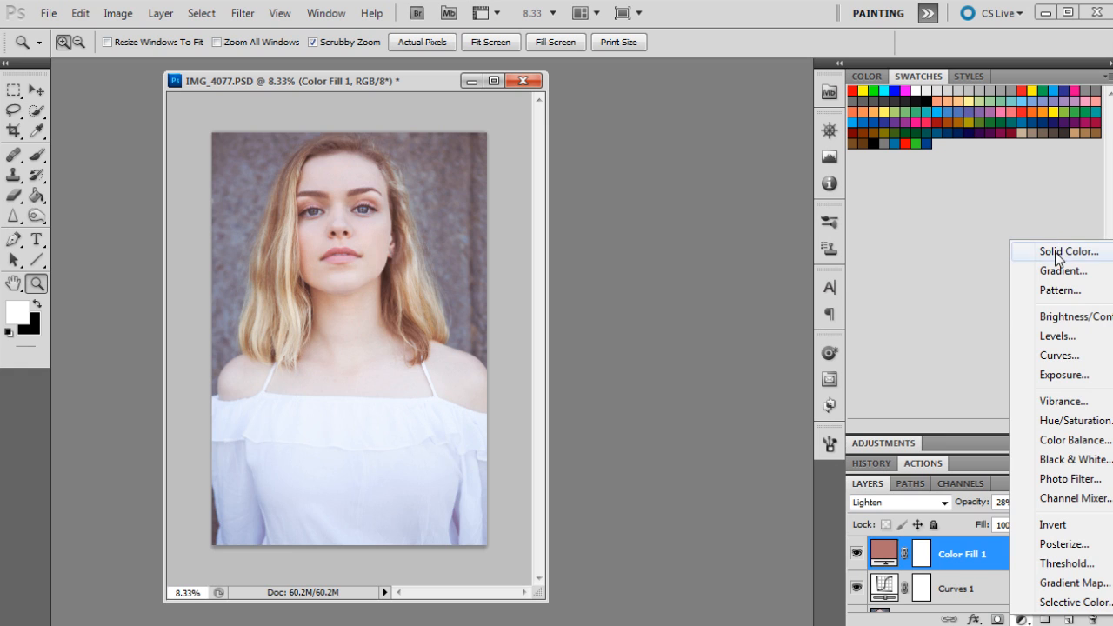
Step: Add a dark brown Solid Color fill blended with Soft Light at 10% opacity
left_click(1068, 251)
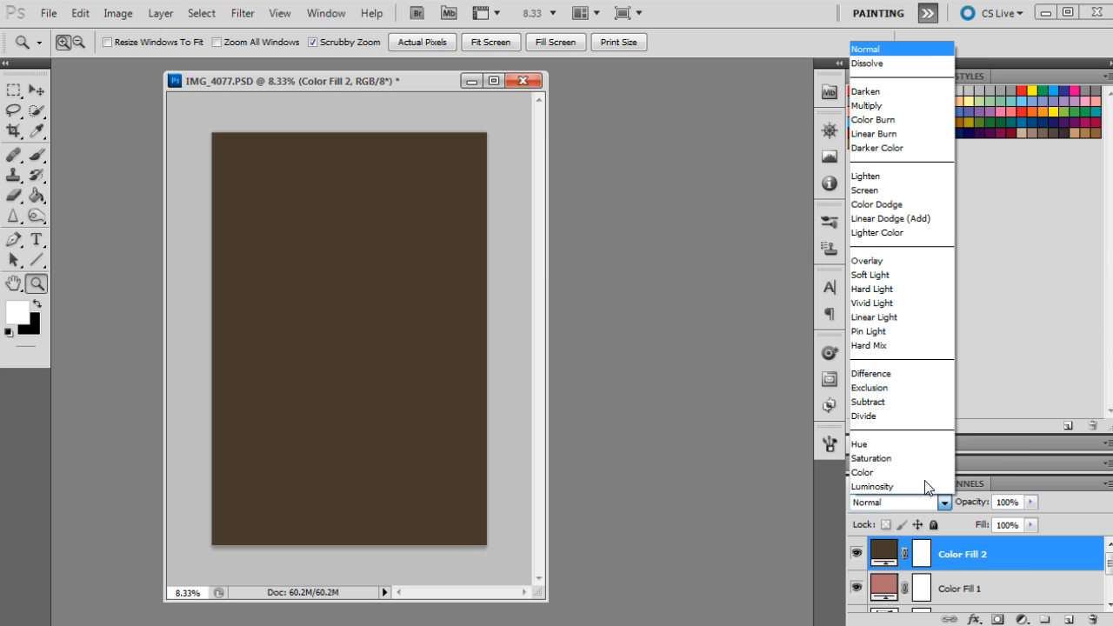
mouse_move(877, 205)
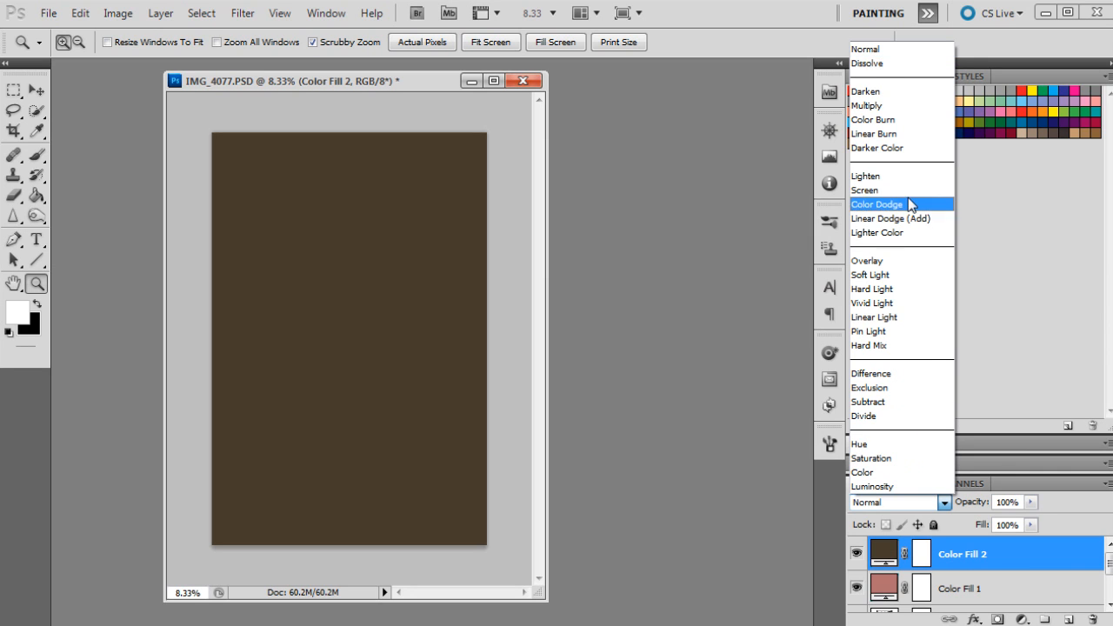
left_click(869, 275)
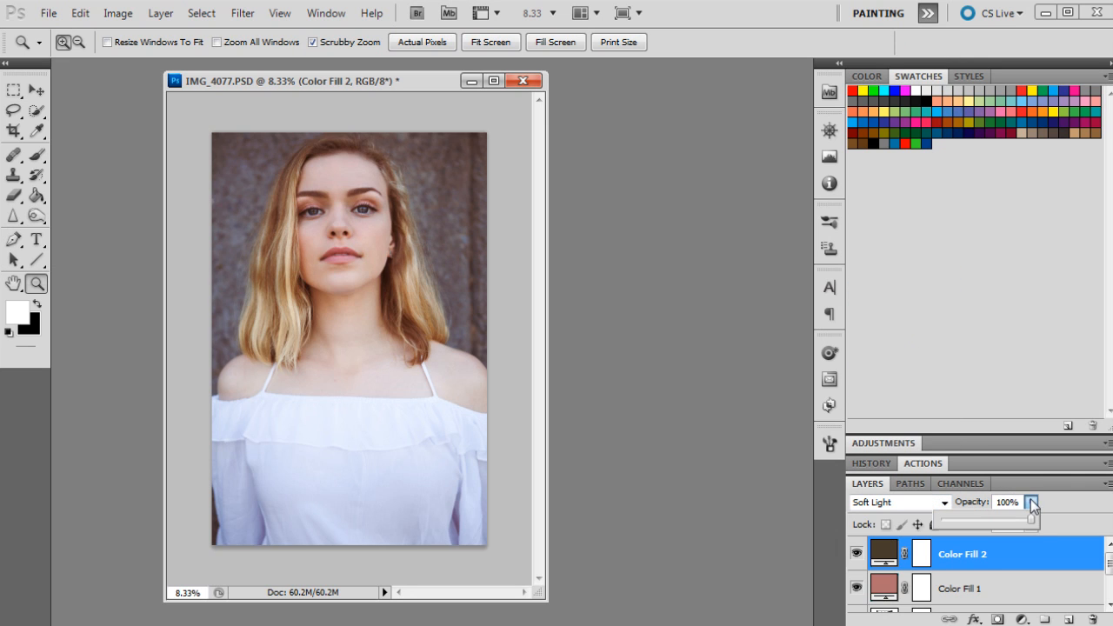
type("10")
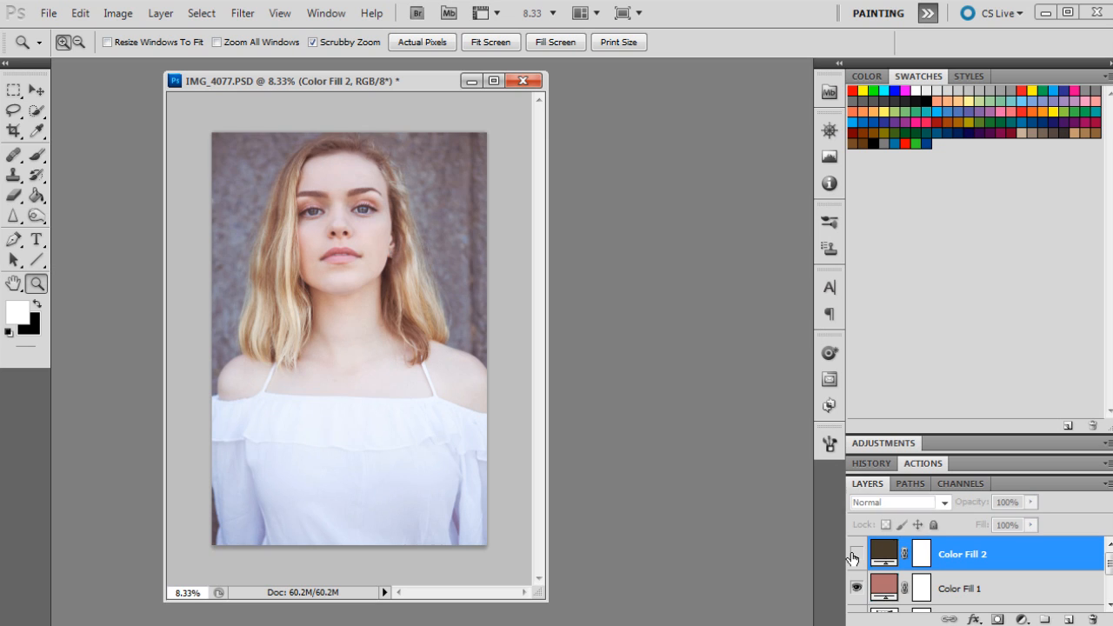
Step: Toggle the brown fill layer to compare its effect on the portrait
left_click(896, 501)
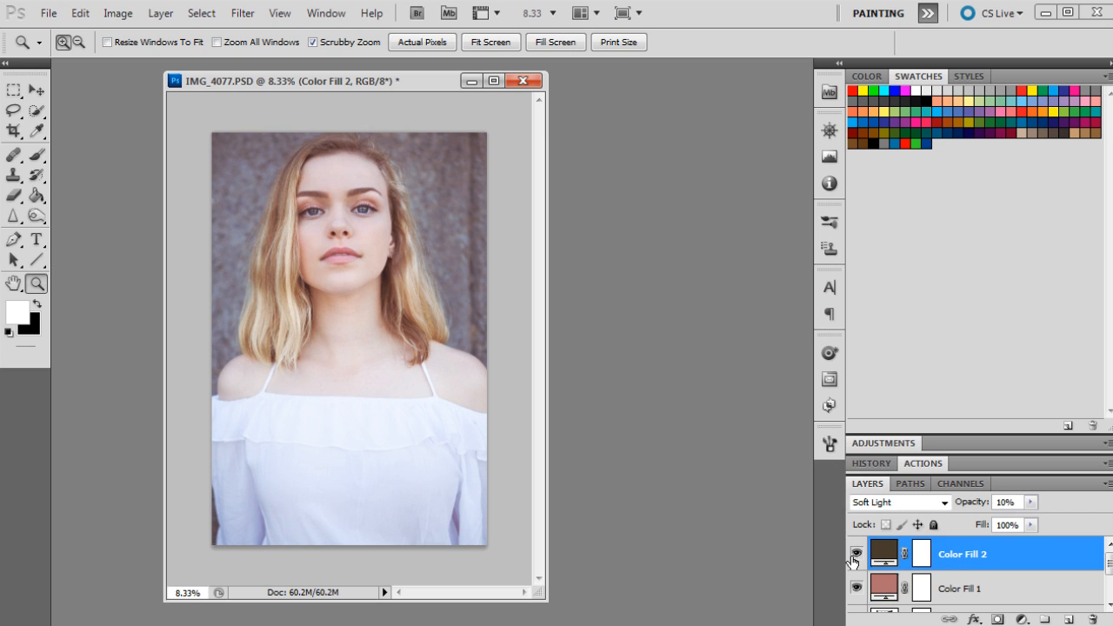
mouse_move(856, 557)
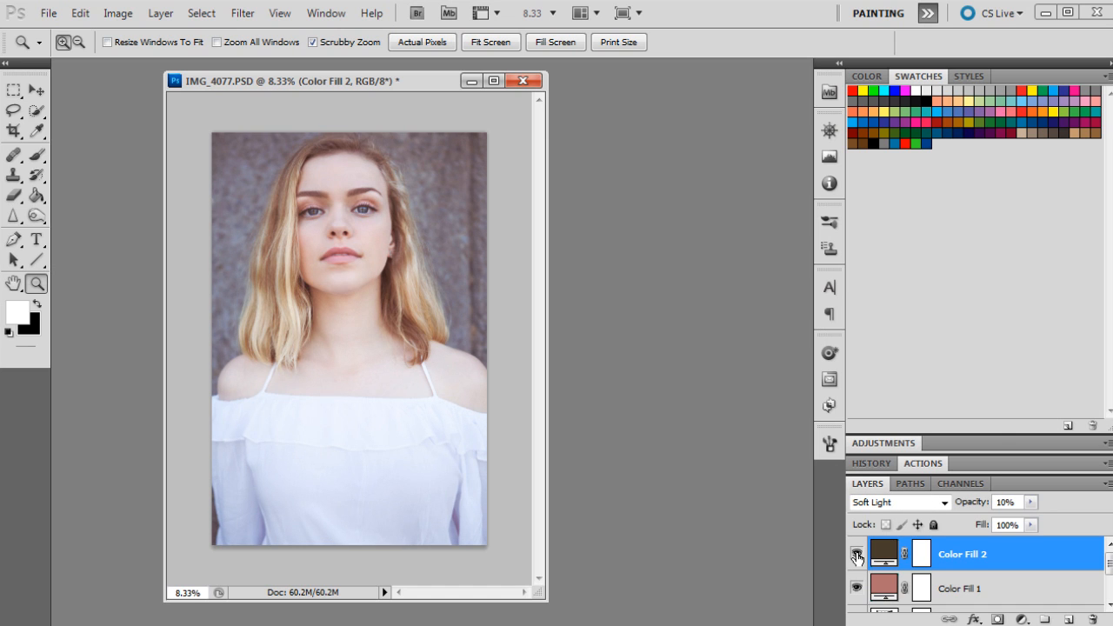
left_click(856, 553)
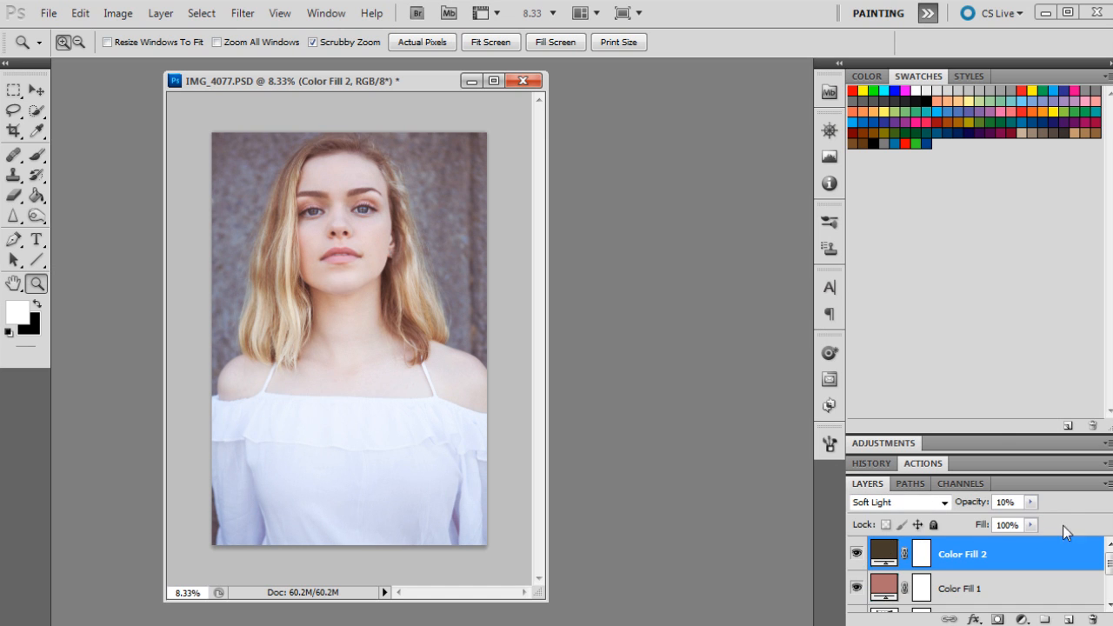
left_click(1030, 619)
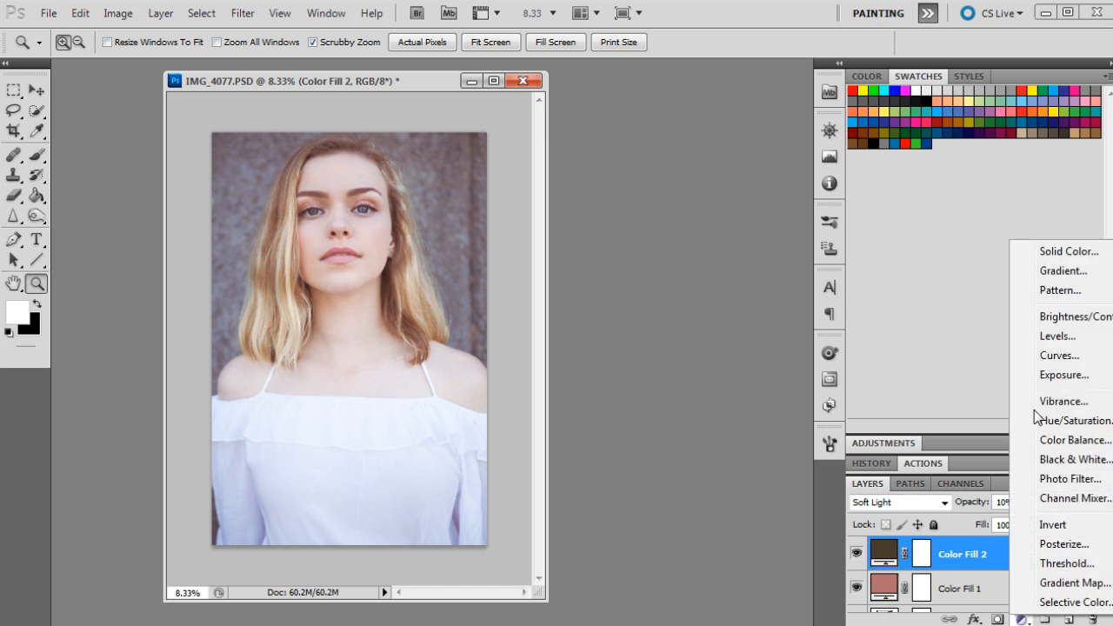
Step: Add a Levels adjustment layer and raise the black input point to about 18
left_click(1058, 336)
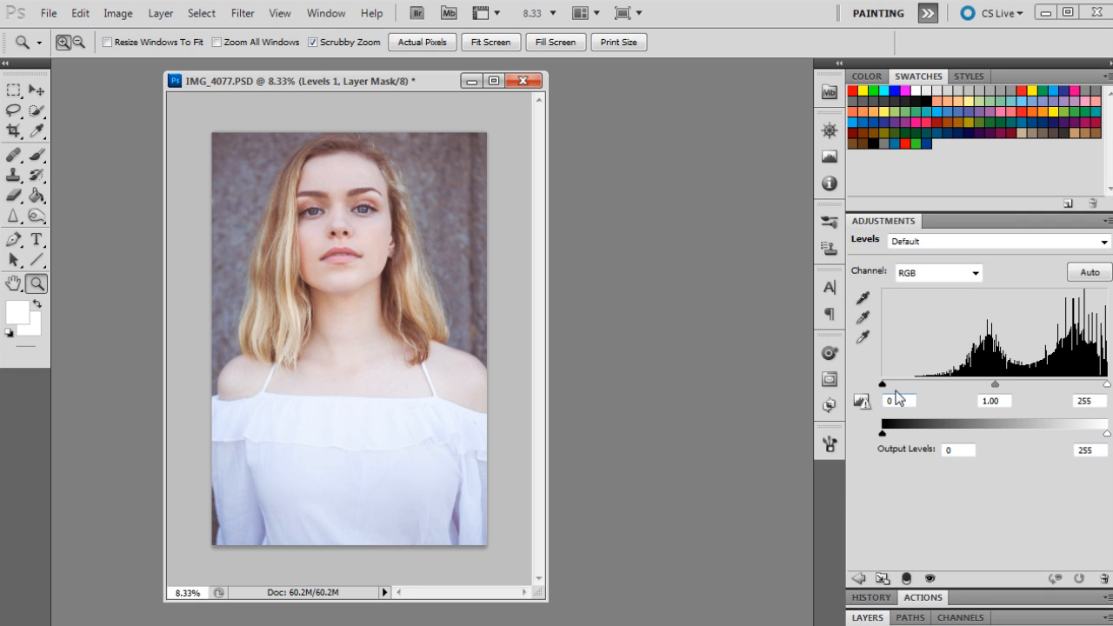
left_click_drag(882, 384, 899, 385)
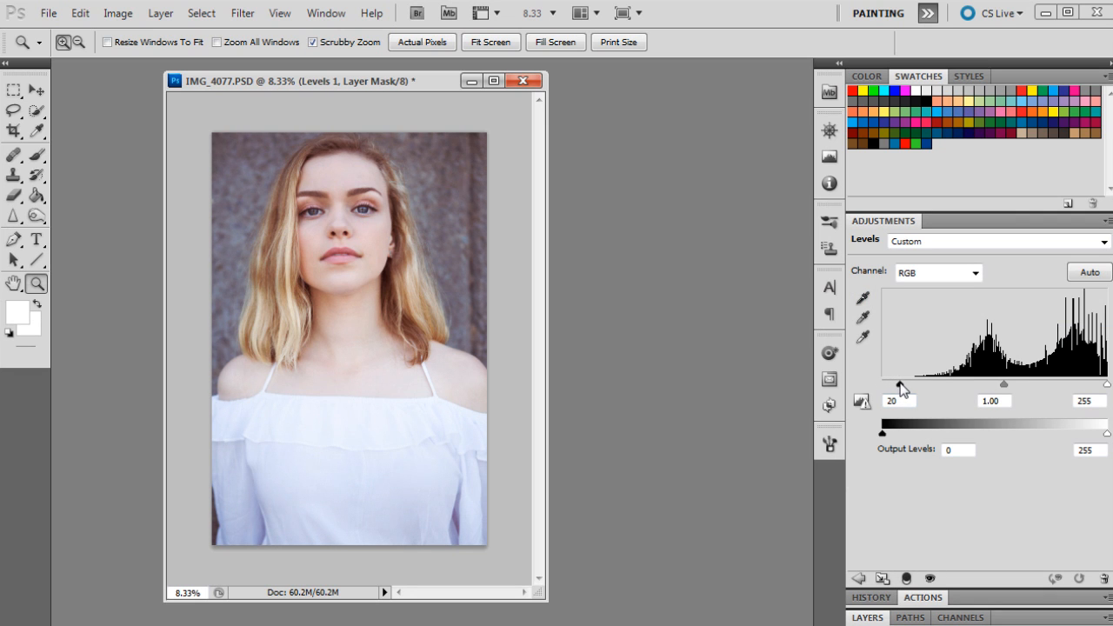
left_click_drag(904, 386, 897, 386)
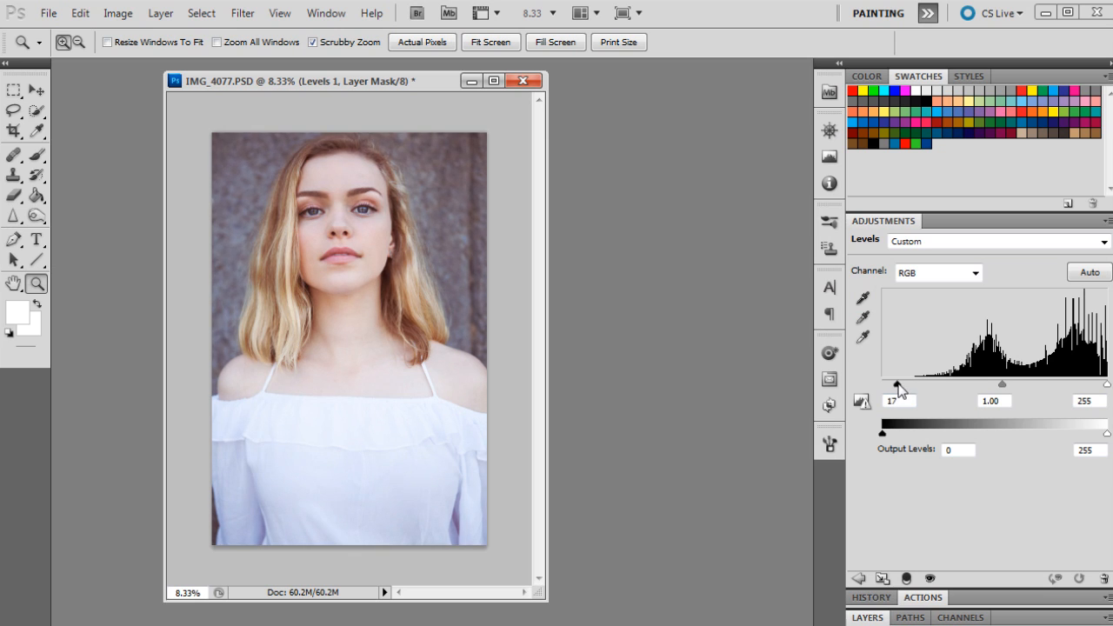
left_click_drag(880, 385, 886, 385)
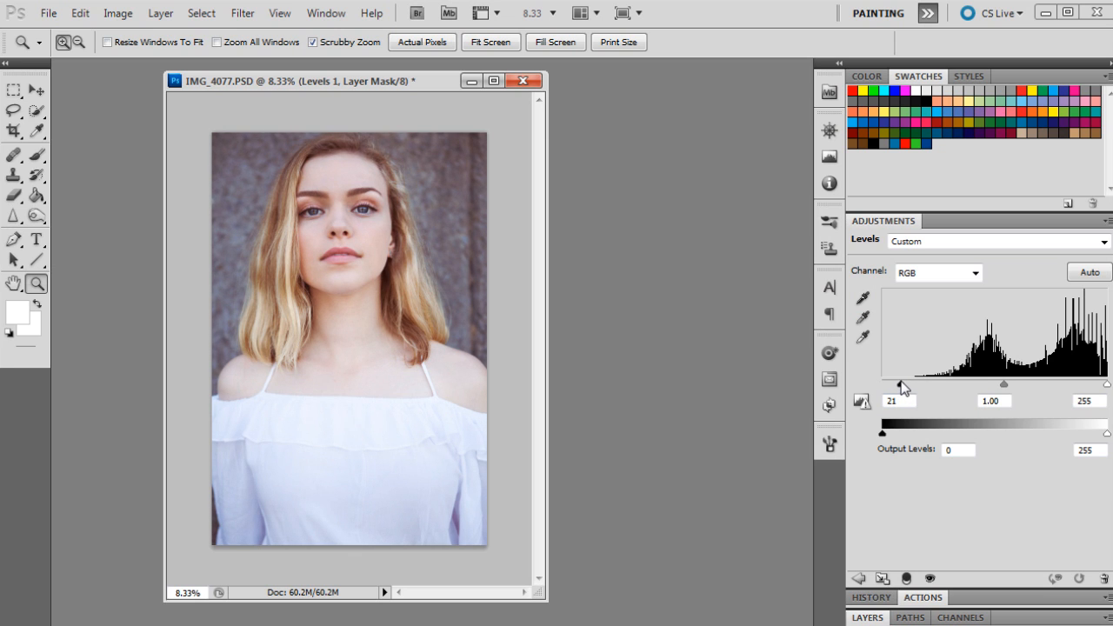
left_click_drag(884, 386, 882, 386)
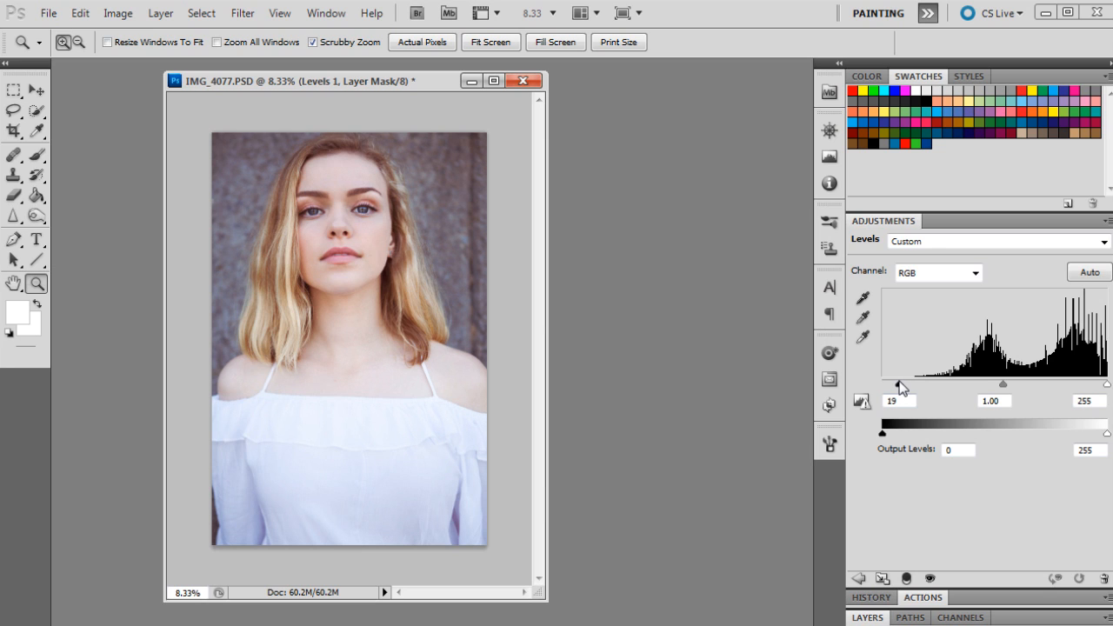
left_click_drag(901, 384, 897, 384)
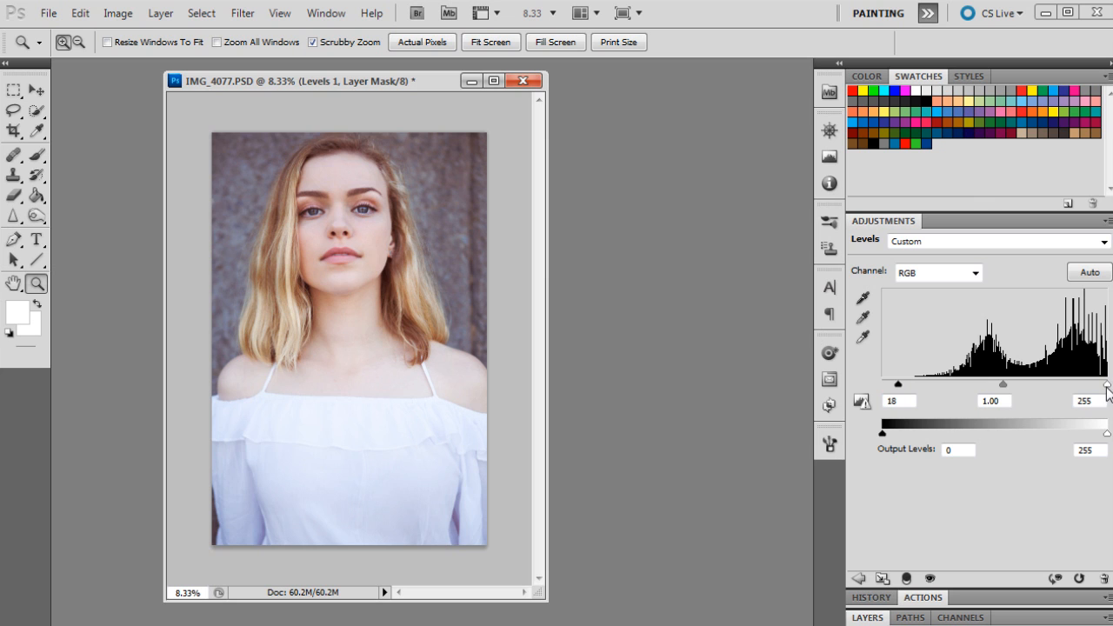
Step: Lower the white input point to 249
left_click_drag(1106, 385, 1099, 385)
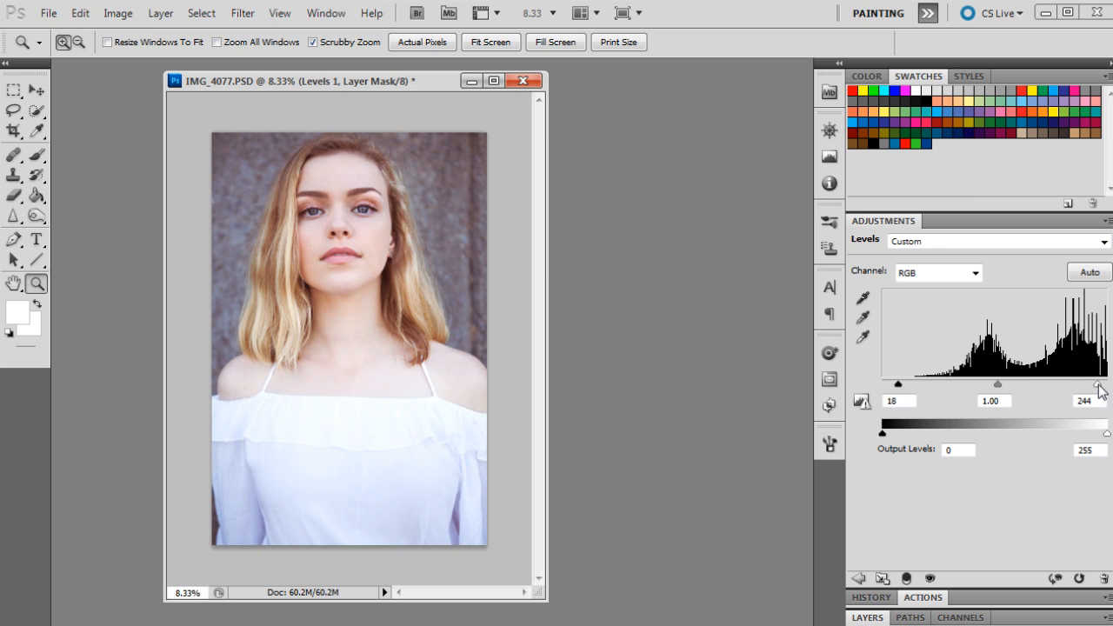
left_click_drag(1099, 384, 1104, 385)
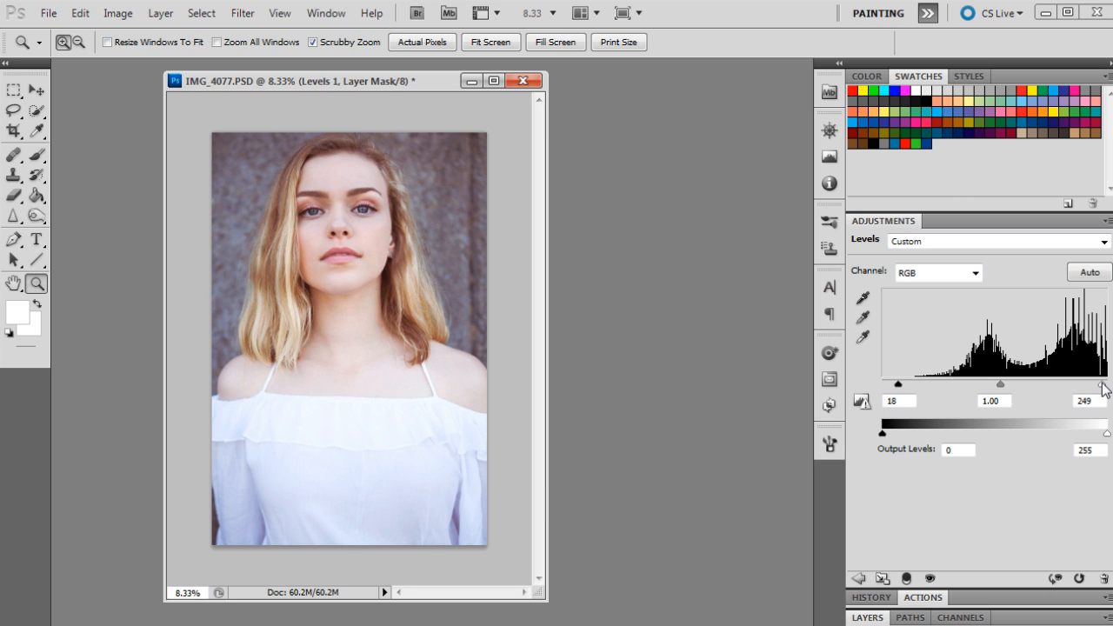
left_click(899, 400)
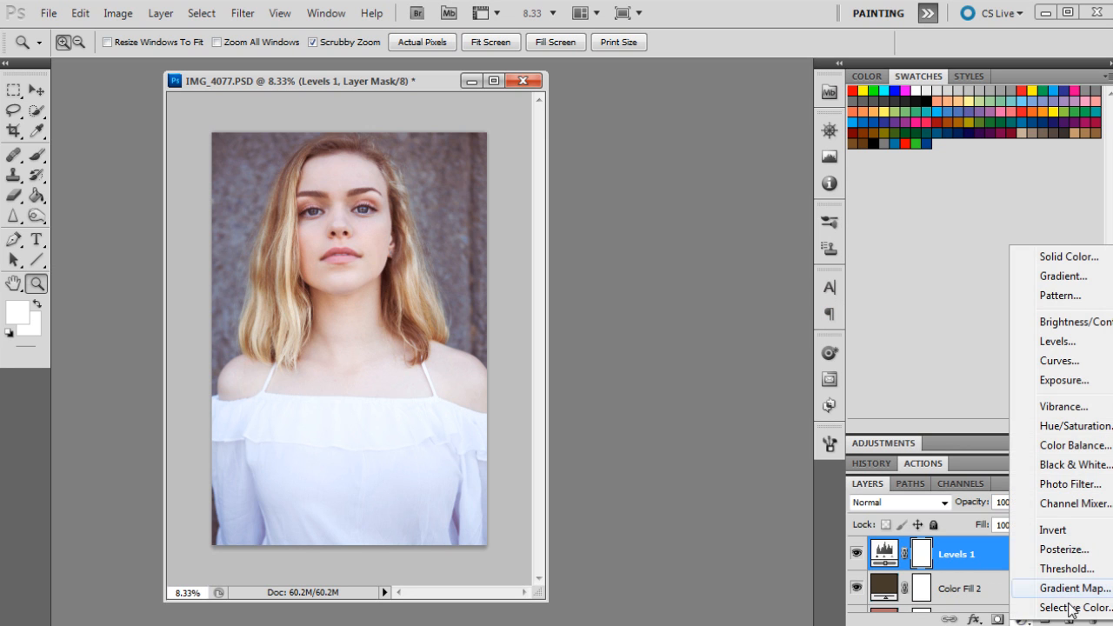
Step: Add a Selective Color layer and set Whites to C -9, M -12, Y -7
left_click(1073, 607)
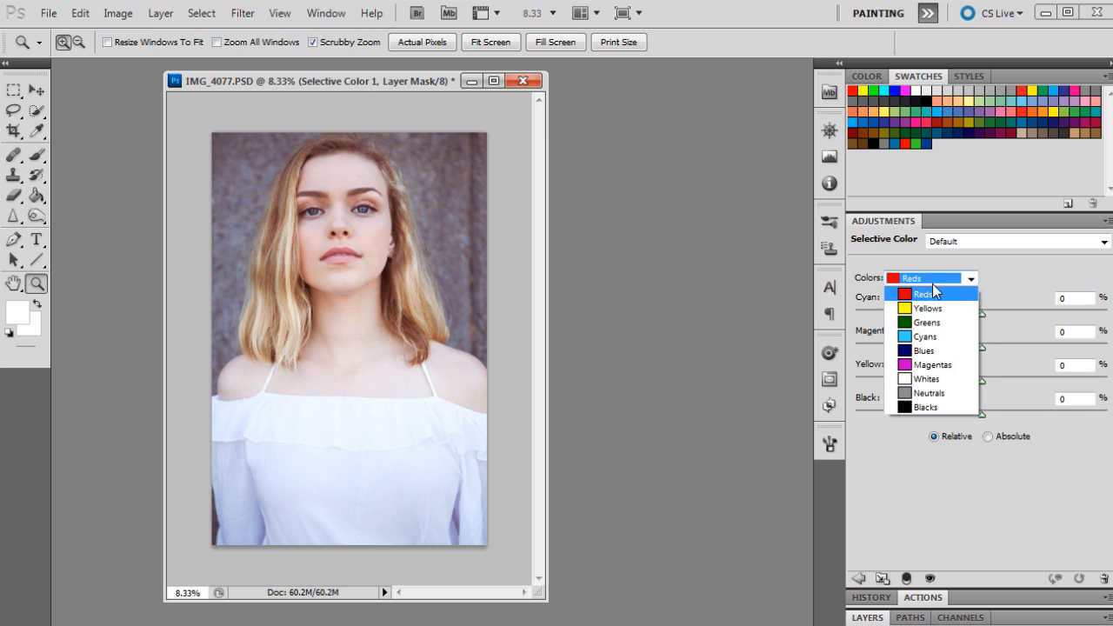
left_click(926, 379)
type("-9")
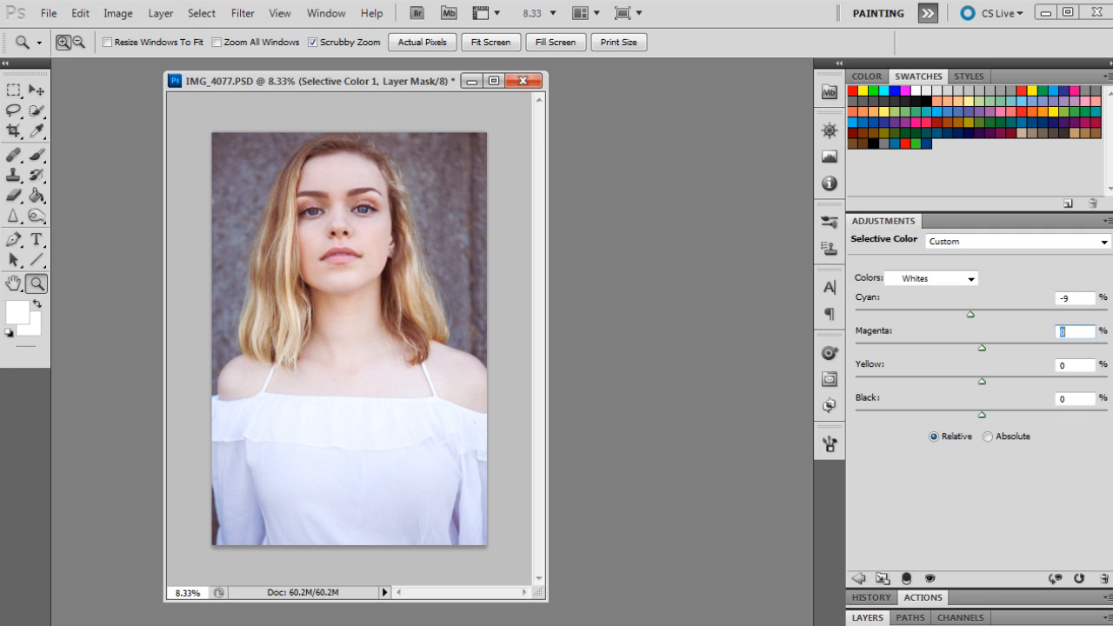
type("-12")
left_click(1075, 366)
type("-7")
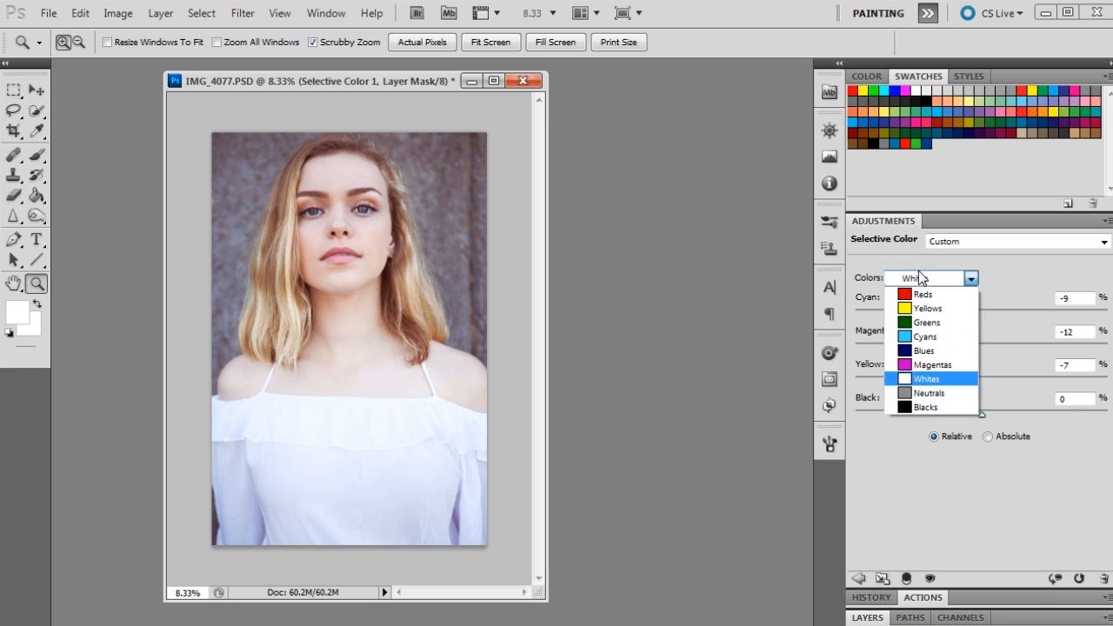
Step: Set Neutrals to C -1, M -2, Y -2
left_click(927, 393)
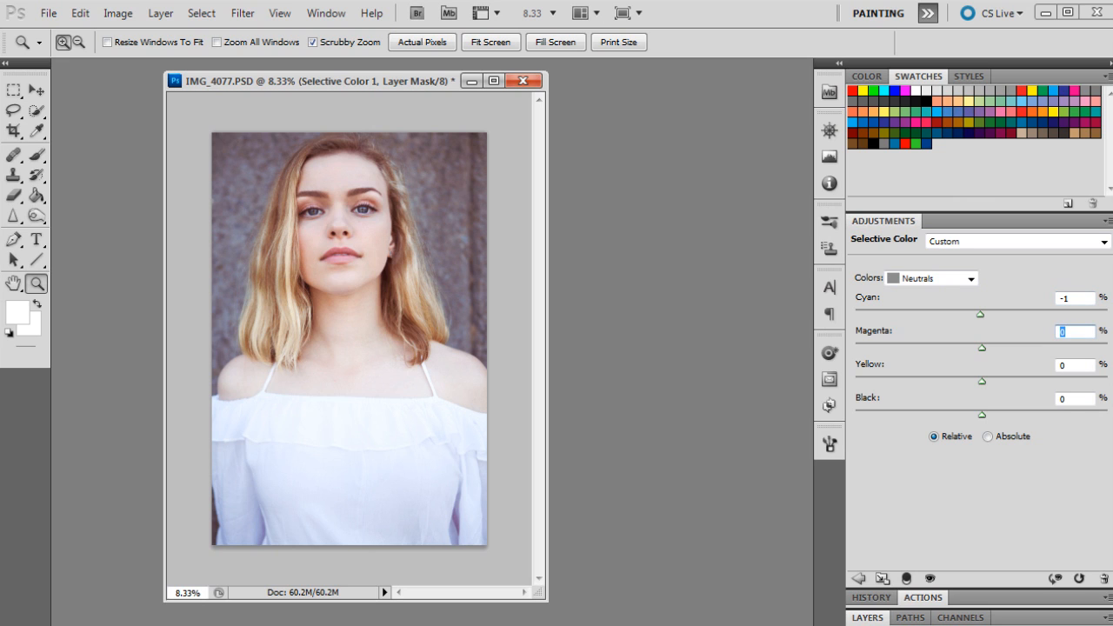
type("-2")
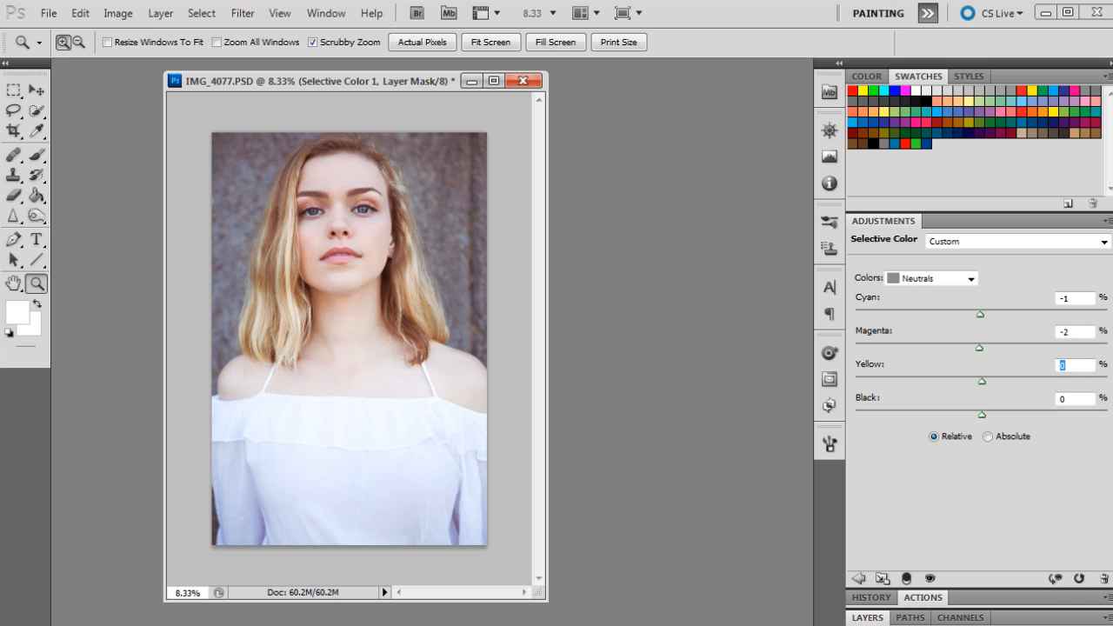
type("-2")
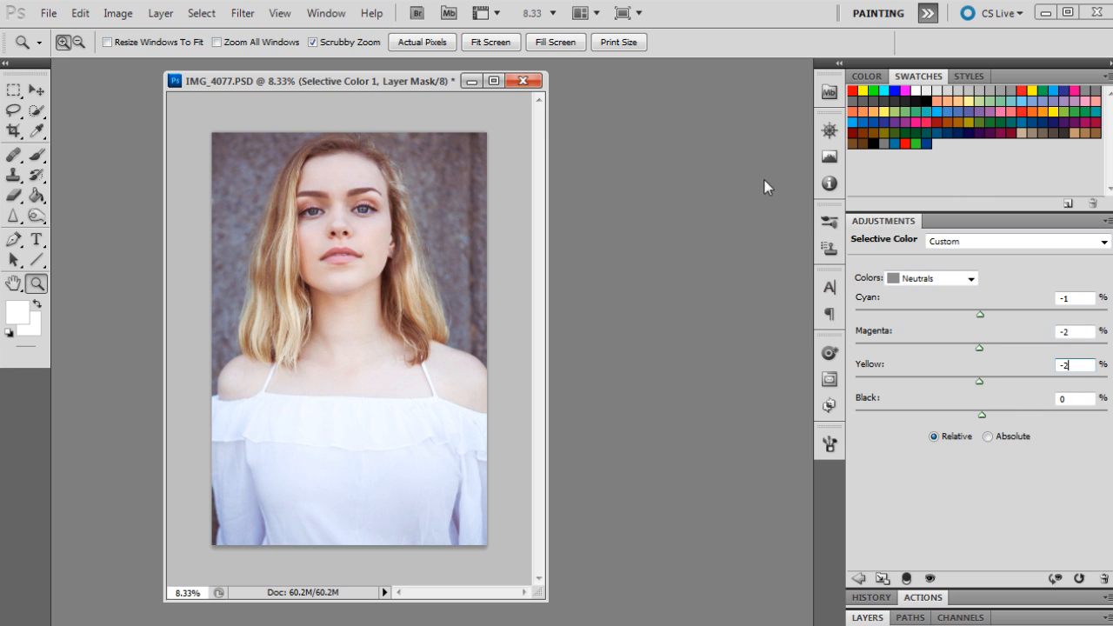
Step: Set Blacks to C 4, M 1, Y 9 to tint the shadows
left_click(931, 278)
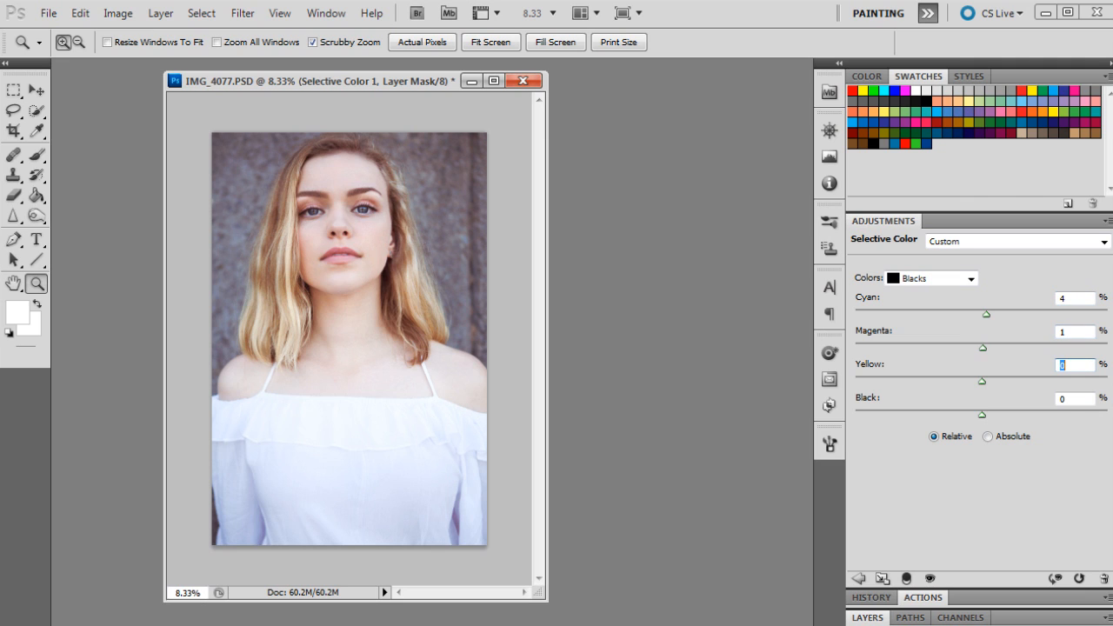
mouse_move(1080, 379)
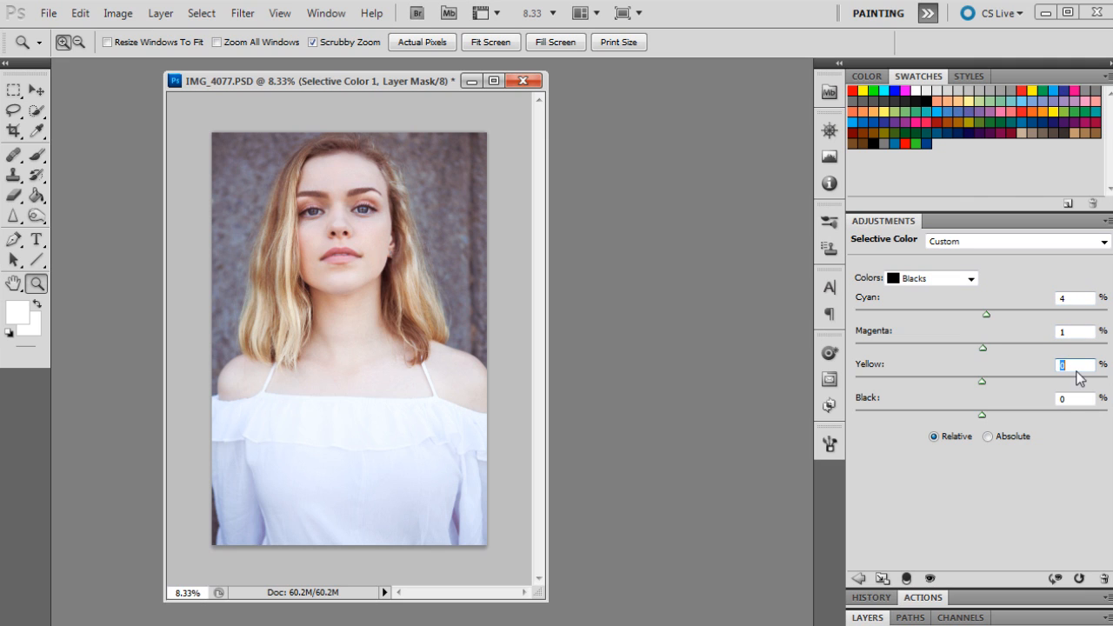
type("9")
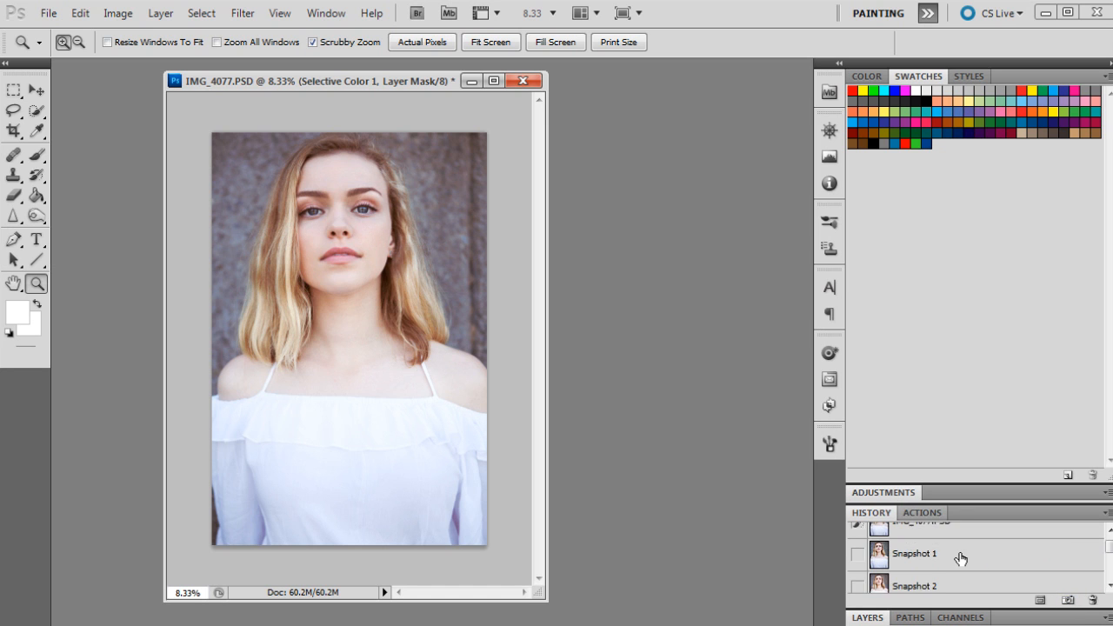
left_click(915, 536)
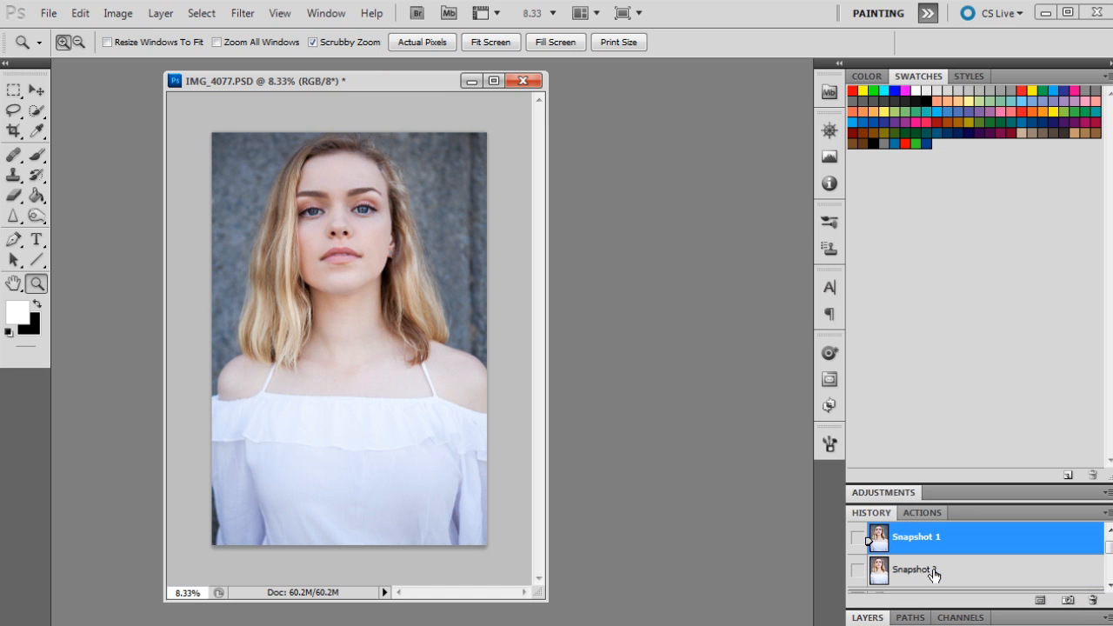
left_click(914, 571)
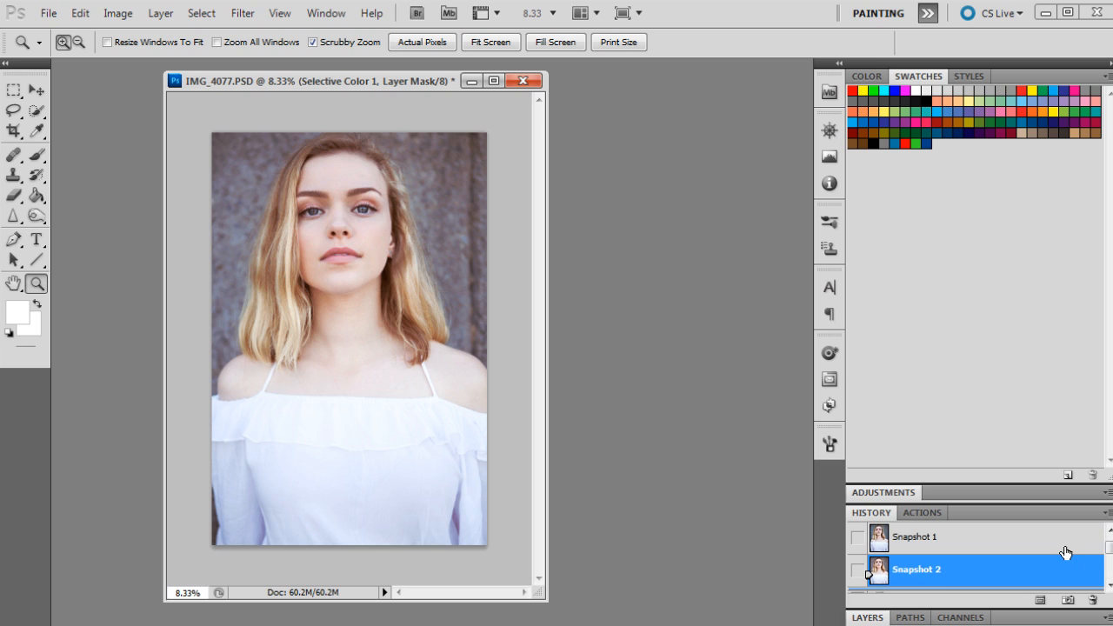
mouse_move(1087, 548)
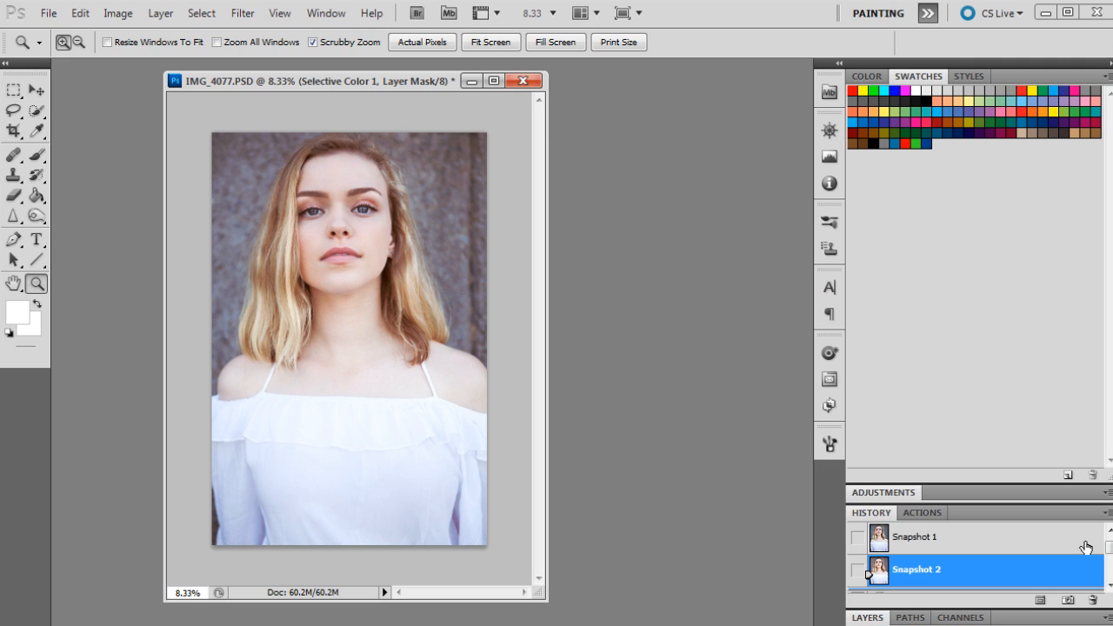
mouse_move(1094, 546)
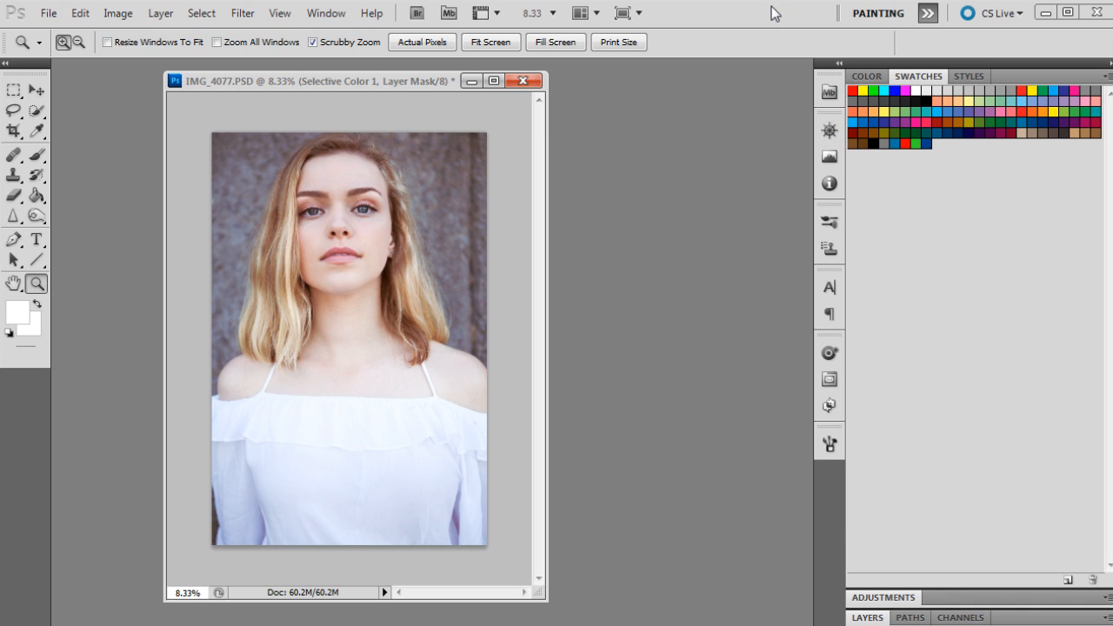
mouse_move(807, 86)
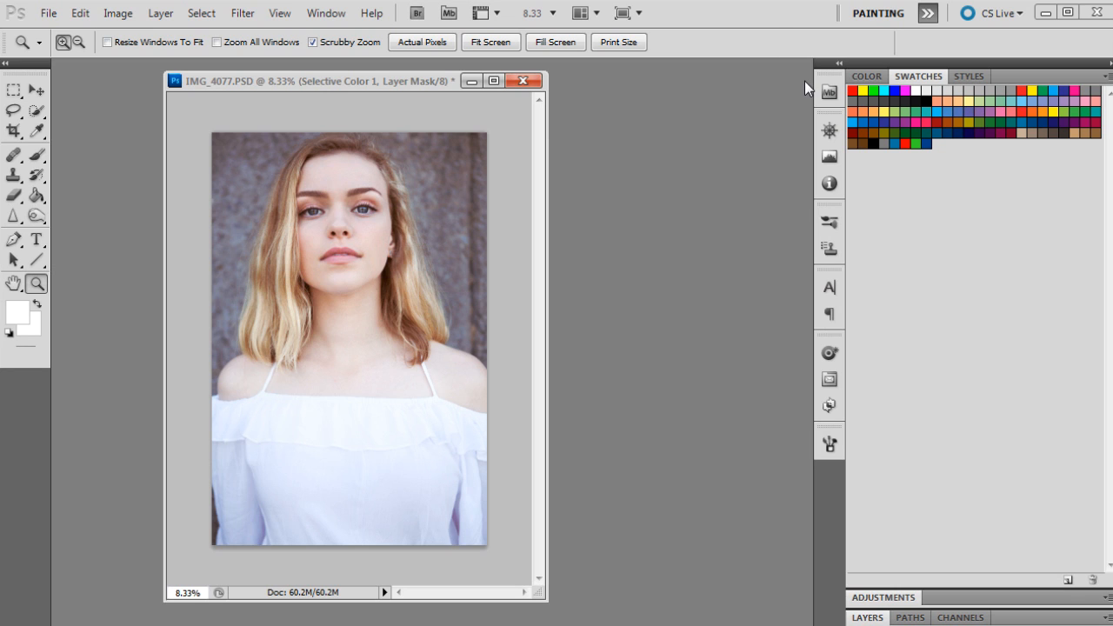
mouse_move(772, 10)
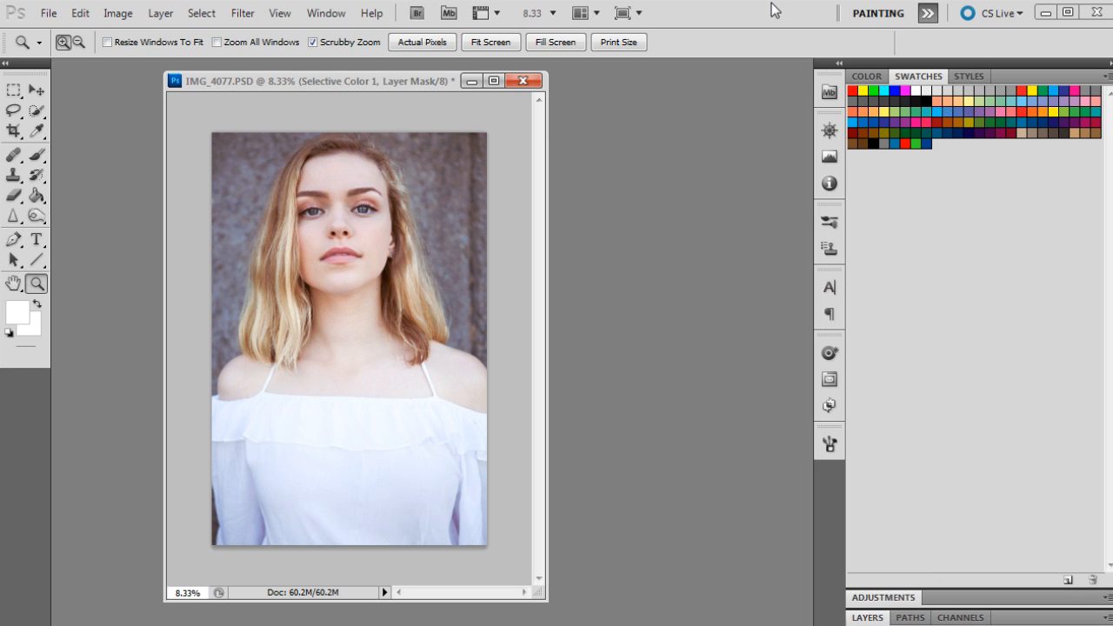
mouse_move(807, 87)
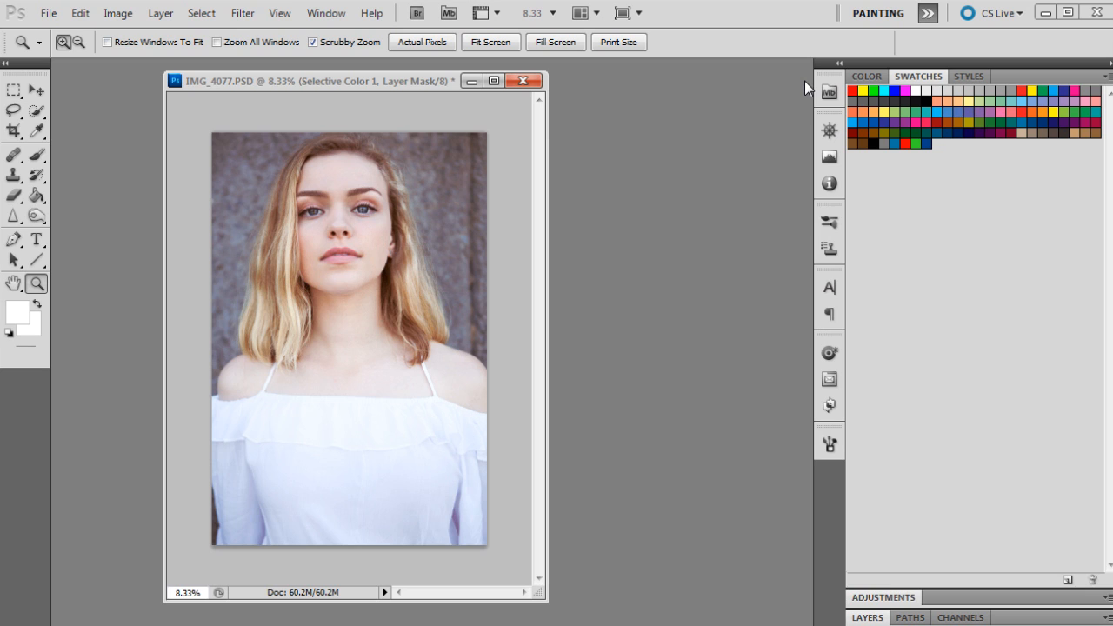
mouse_move(774, 10)
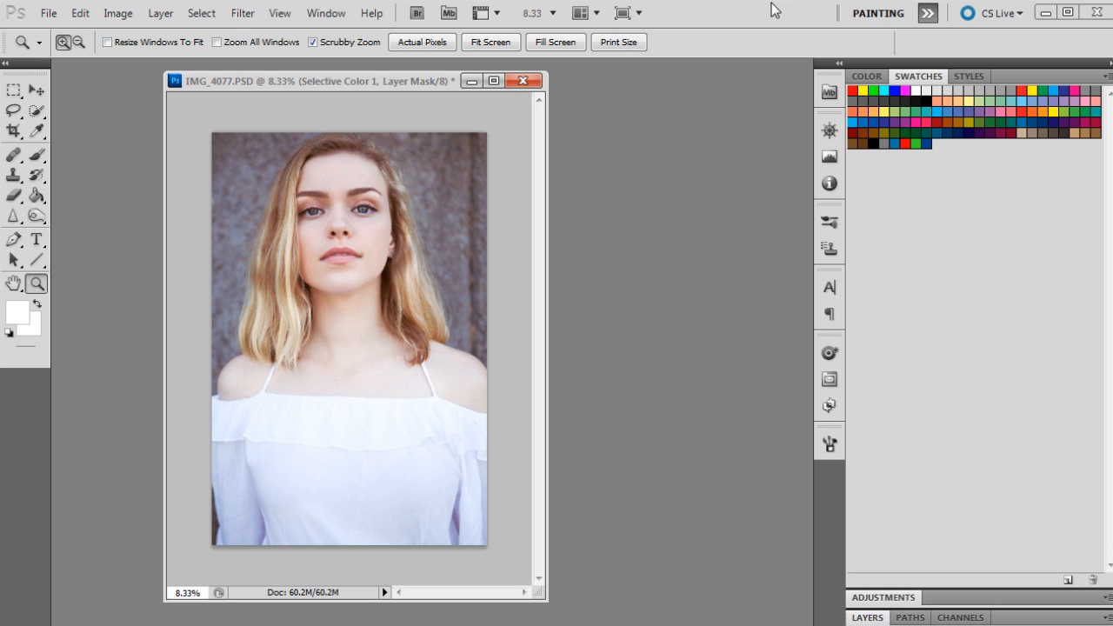
mouse_move(807, 86)
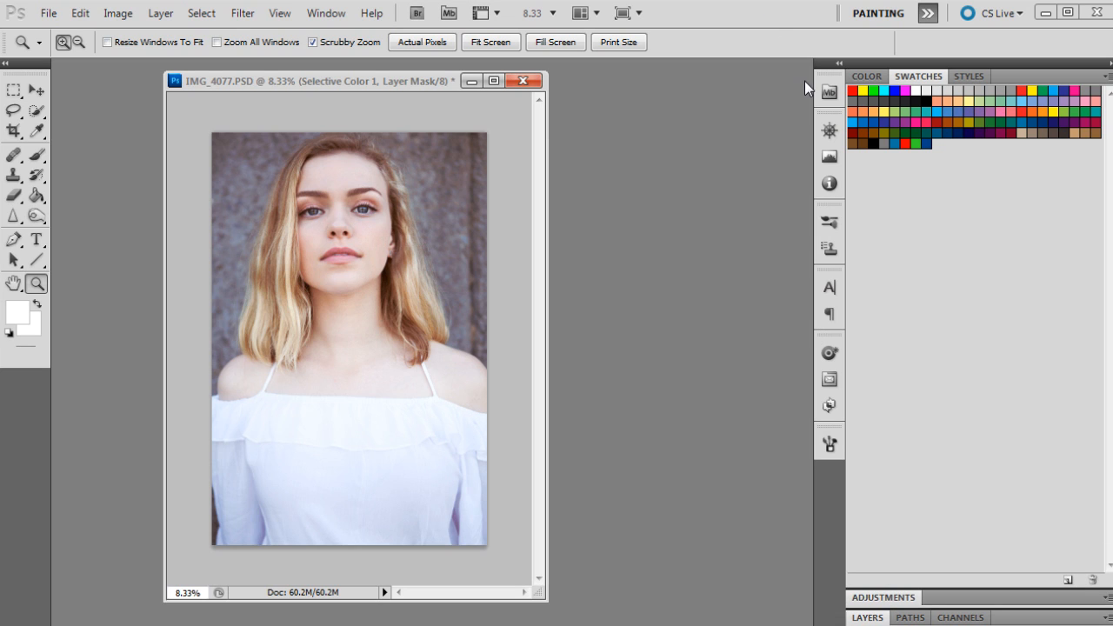
mouse_move(774, 10)
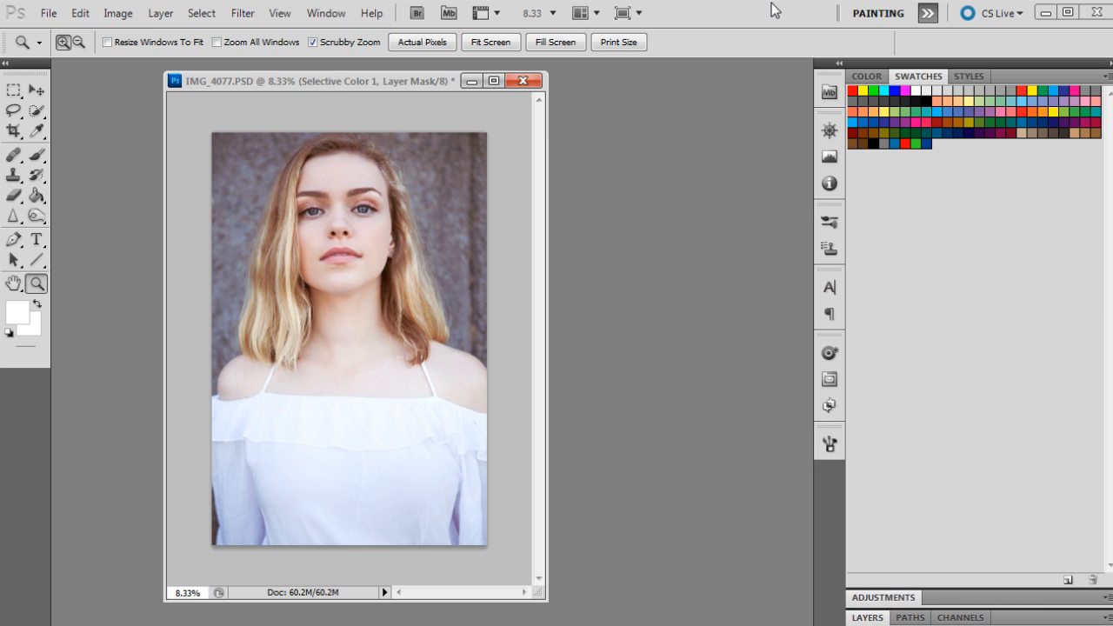
mouse_move(806, 88)
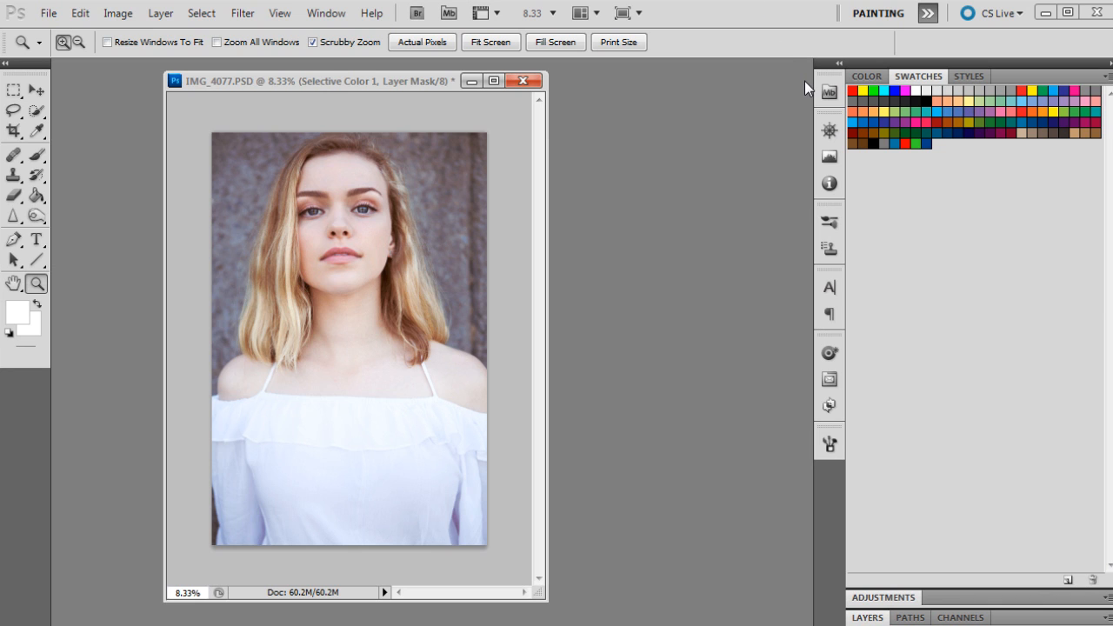
mouse_move(774, 8)
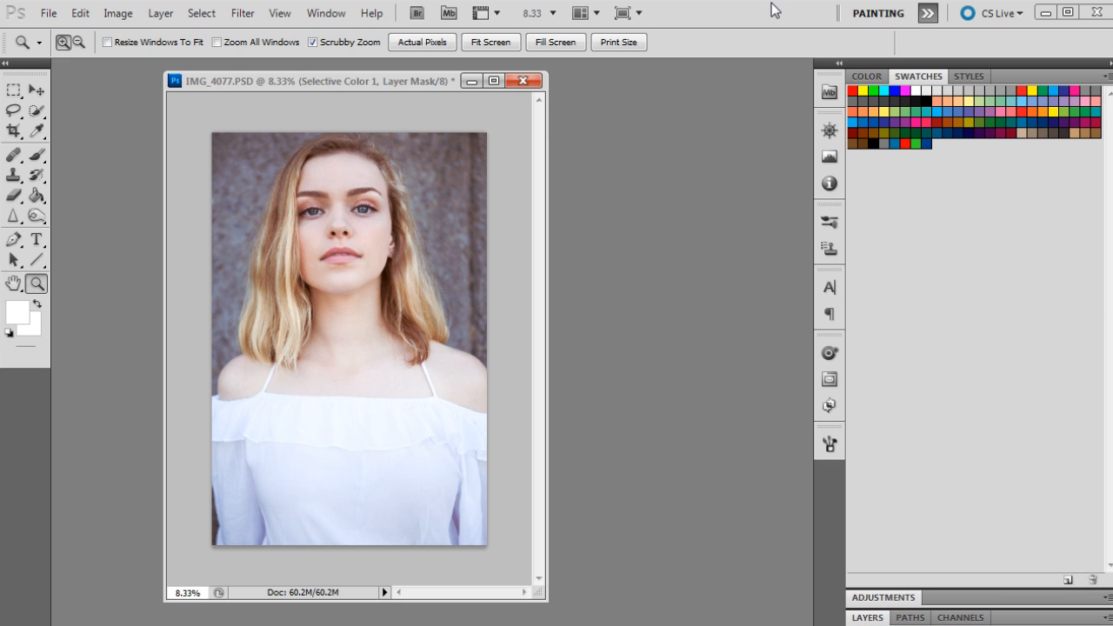
mouse_move(806, 87)
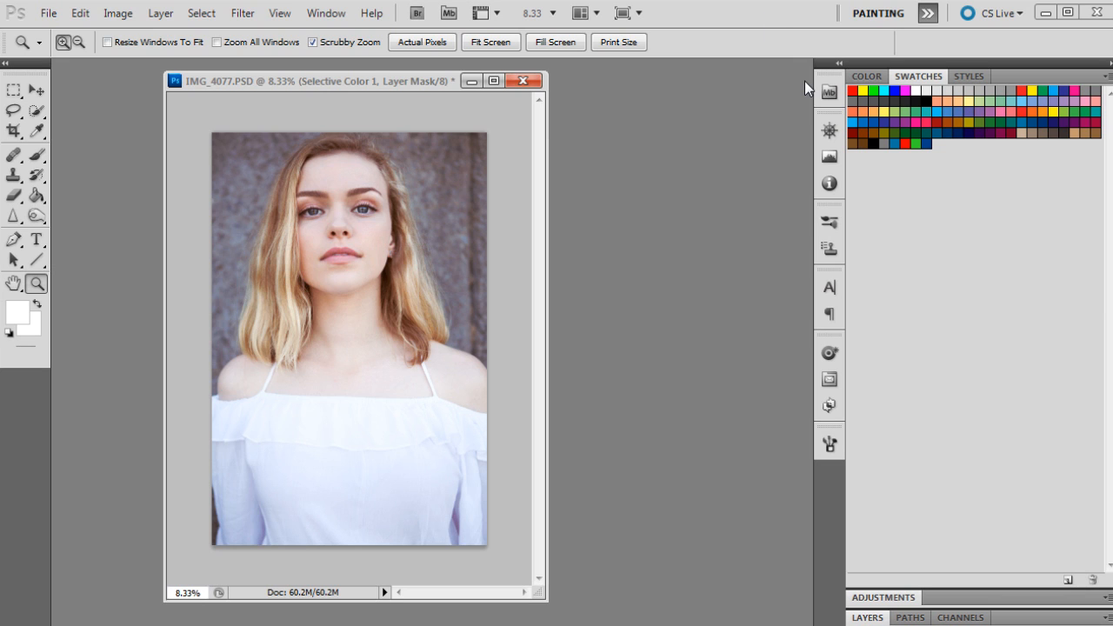